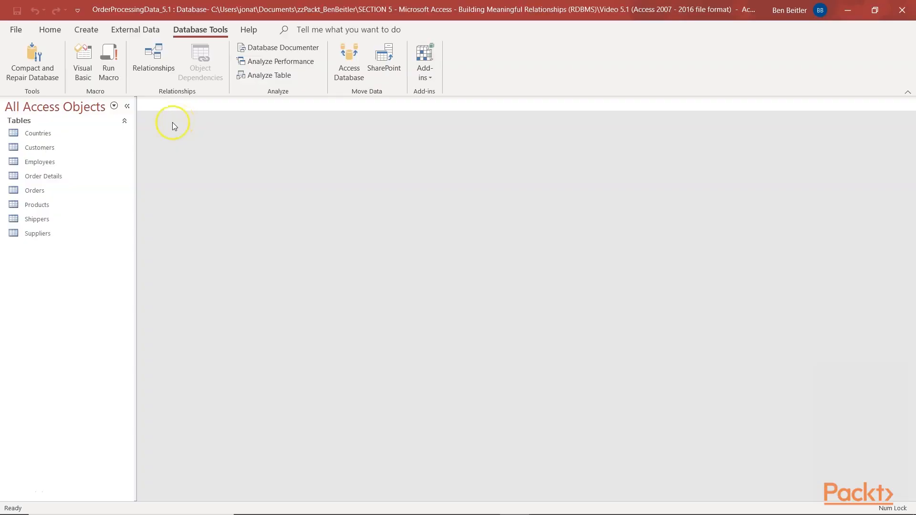
- Open the Customers table in Design view from the Navigation Pane
{"action": "left_click", "coordinate": [39, 147]}
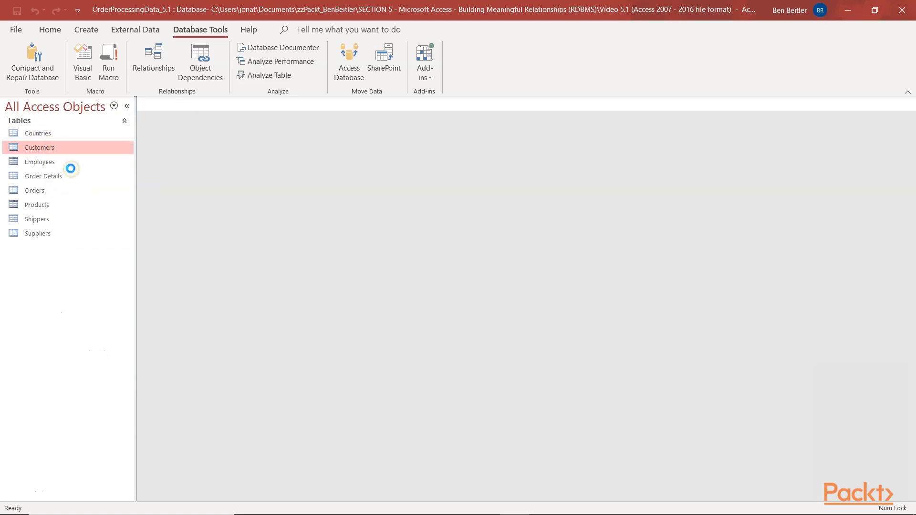
{"action": "double_click", "coordinate": [40, 148]}
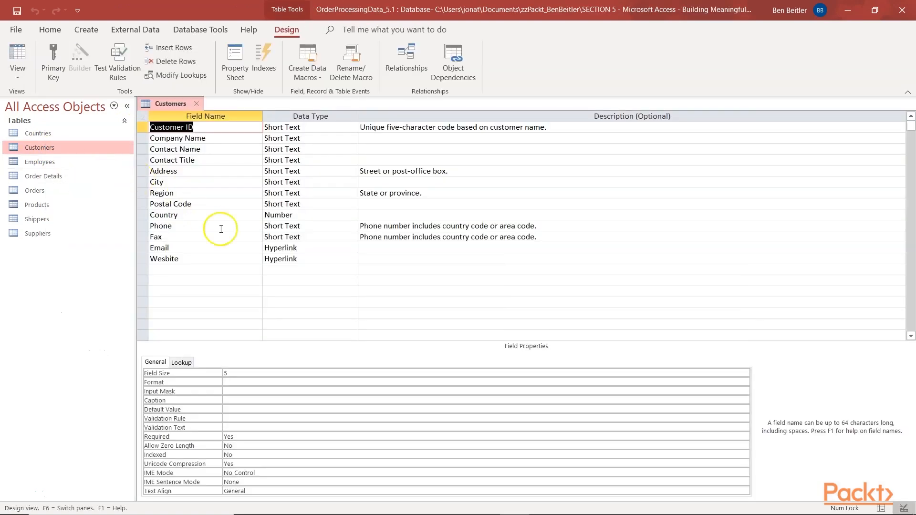
{"action": "mouse_move", "coordinate": [251, 256]}
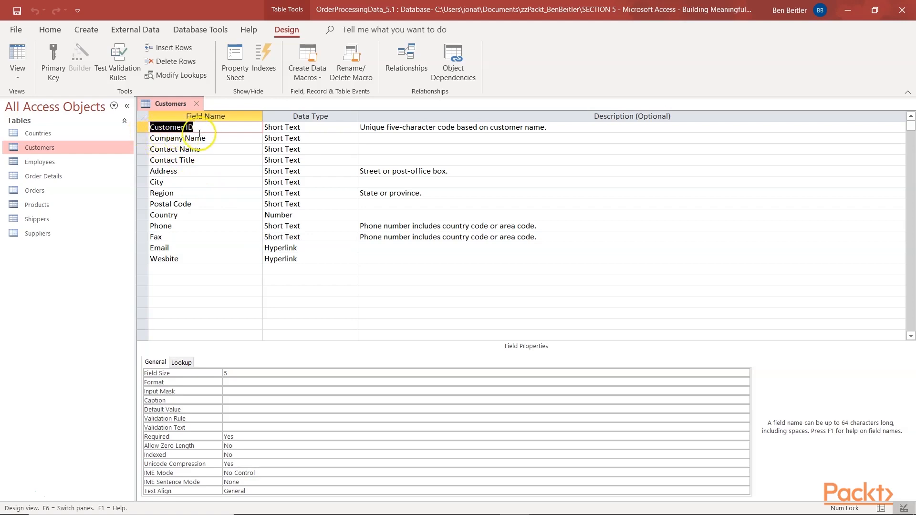
- Set Customer ID as the Customers table's primary key
{"action": "left_click", "coordinate": [142, 127]}
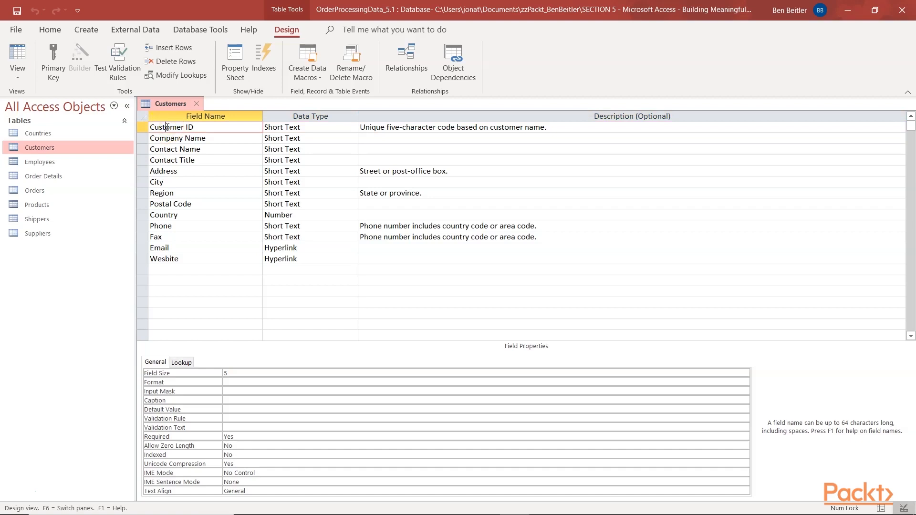
{"action": "mouse_move", "coordinate": [105, 106]}
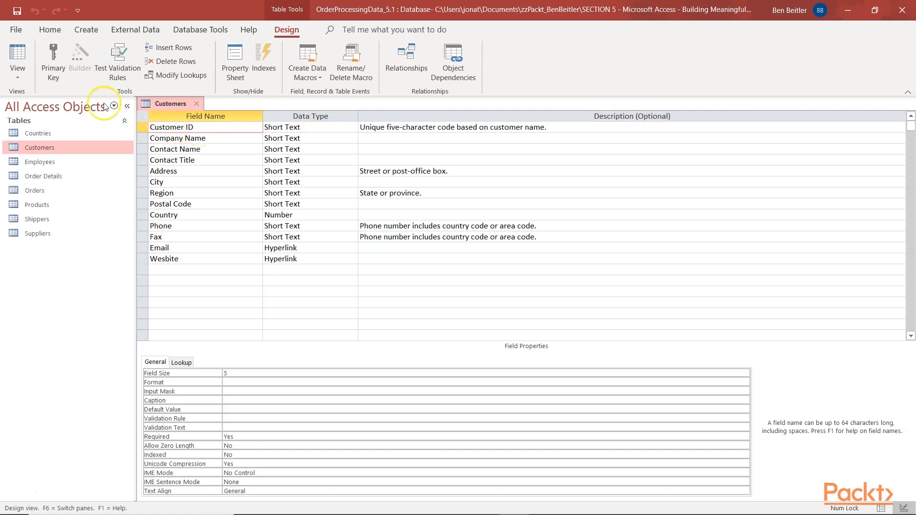
{"action": "mouse_move", "coordinate": [53, 58]}
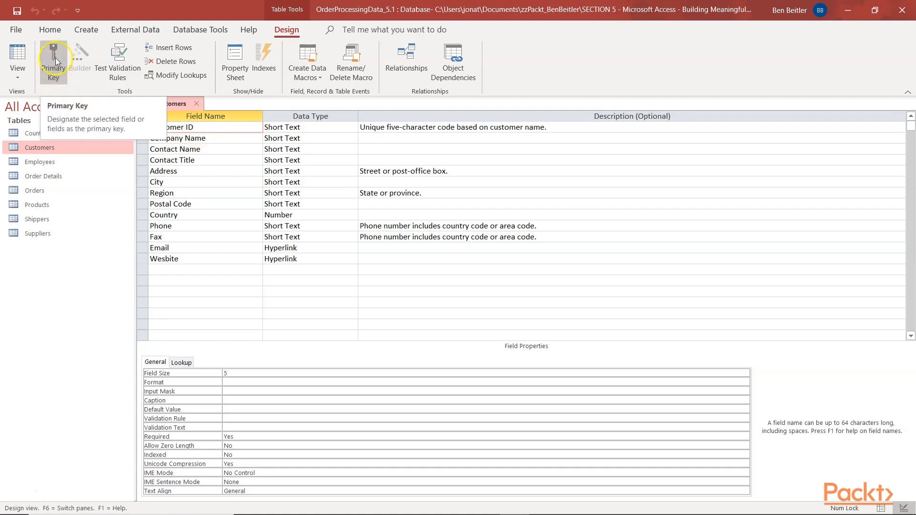
{"action": "left_click", "coordinate": [53, 61]}
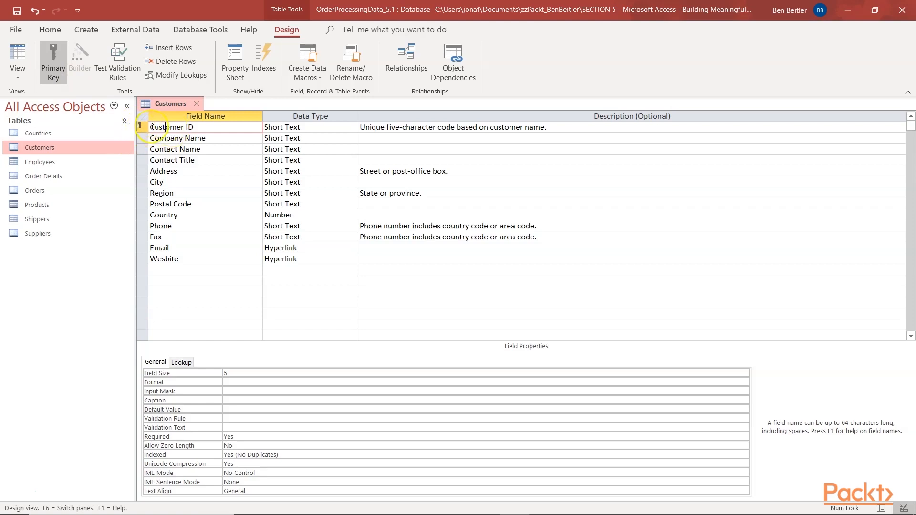
{"action": "mouse_move", "coordinate": [215, 454]}
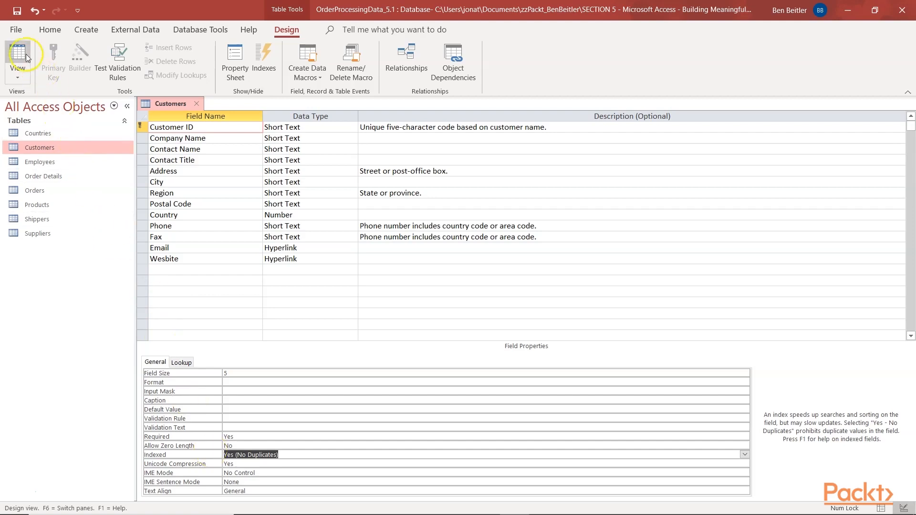
- Save the Customers table and switch it to Datasheet View
{"action": "left_click", "coordinate": [18, 55]}
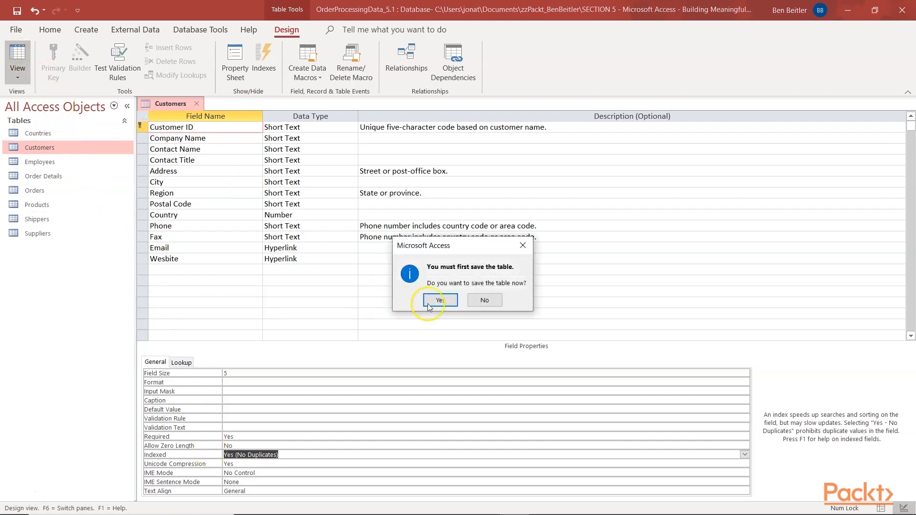
{"action": "left_click", "coordinate": [438, 300]}
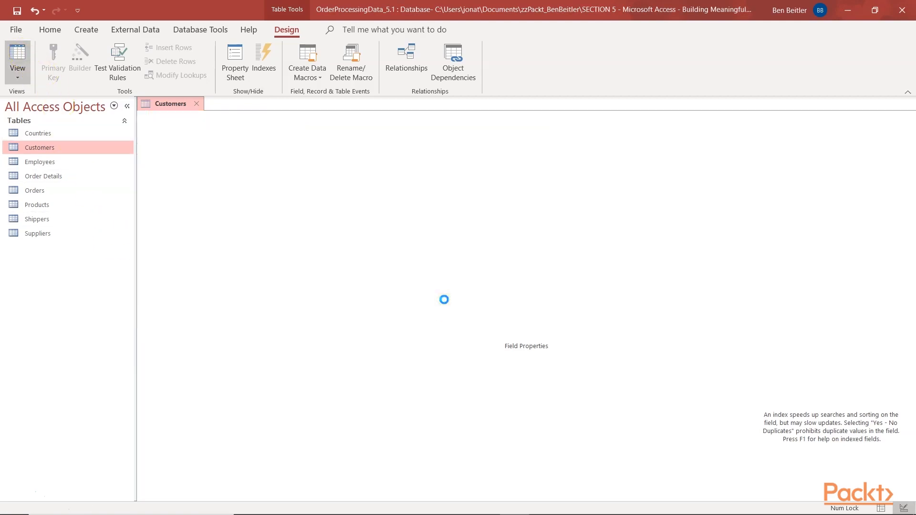
{"action": "left_click", "coordinate": [18, 58]}
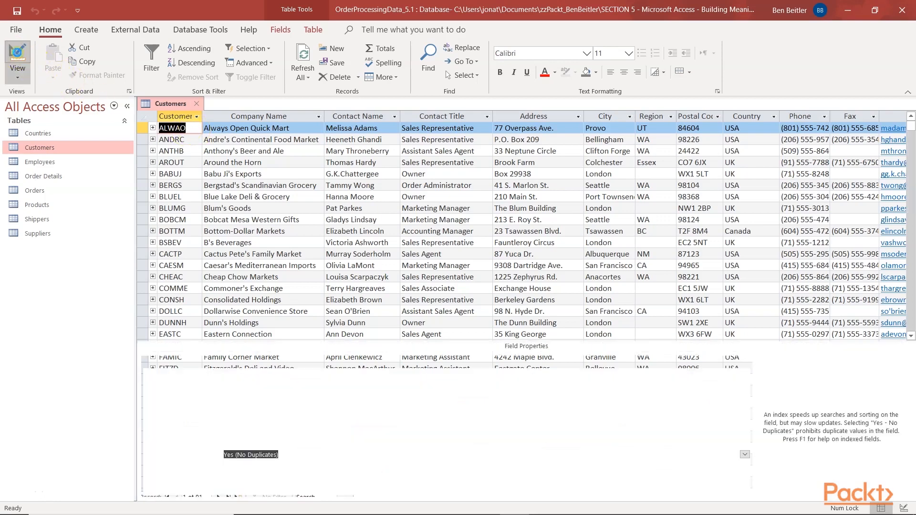
- Return to Design View and set Customer ID's Indexed property to No
{"action": "left_click", "coordinate": [17, 55]}
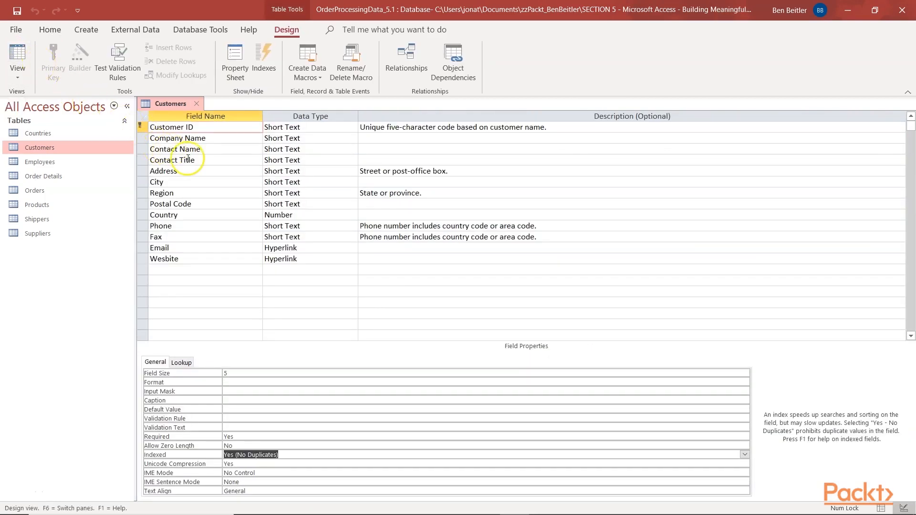
{"action": "left_click", "coordinate": [172, 126]}
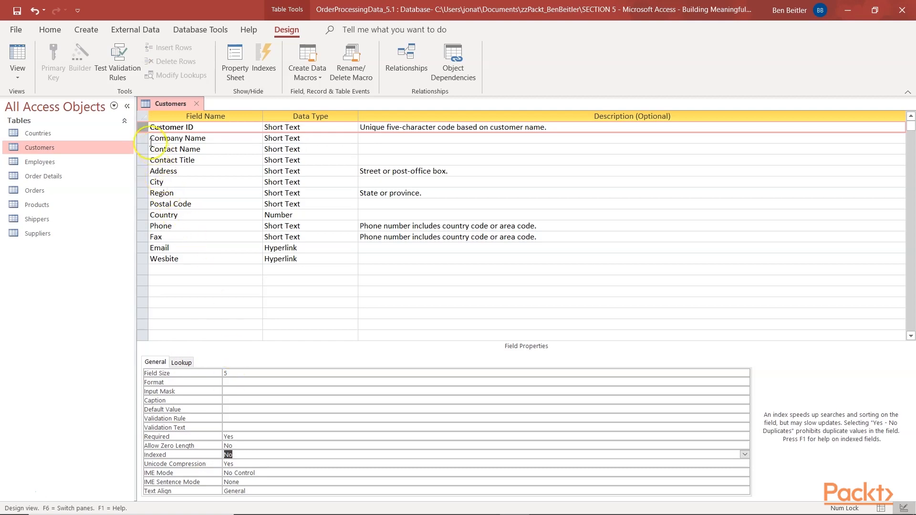
- Make Customer ID, Company Name, City, Postal Code and Country a combined primary key
{"action": "left_click", "coordinate": [144, 138]}
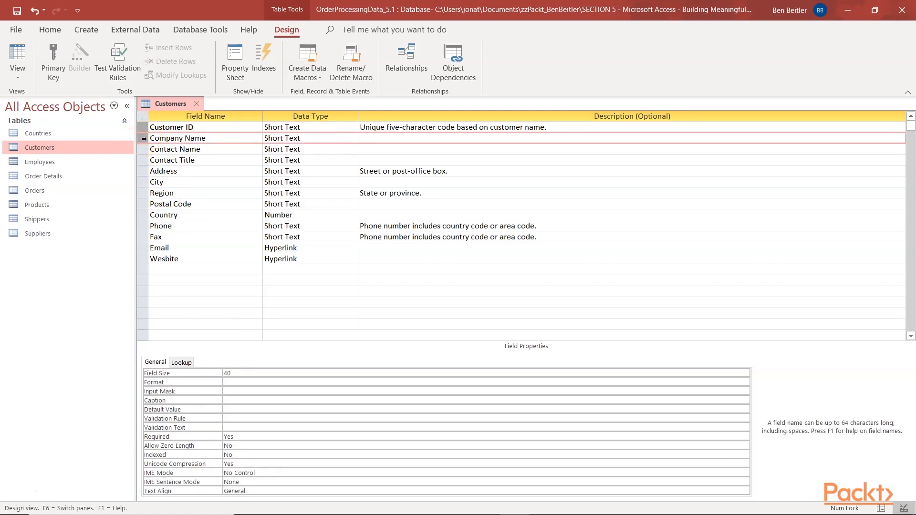
{"action": "left_click", "coordinate": [144, 181]}
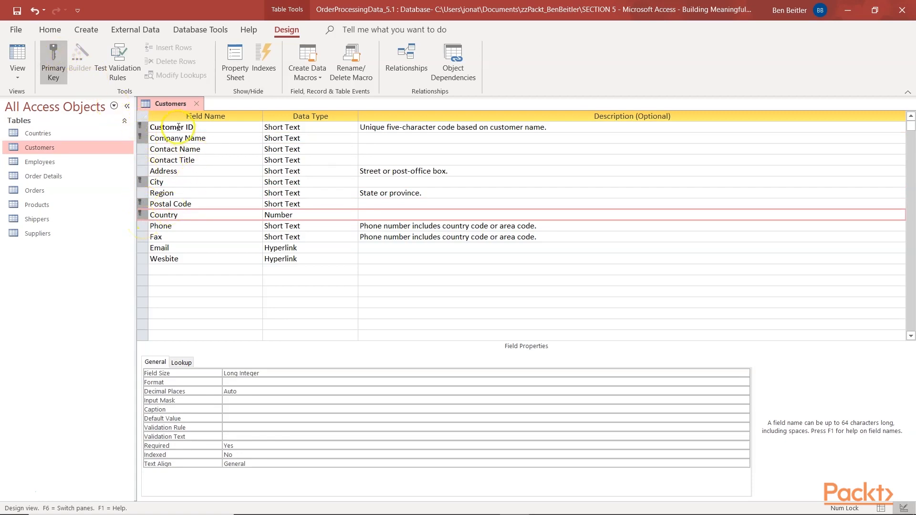
{"action": "left_click", "coordinate": [171, 127]}
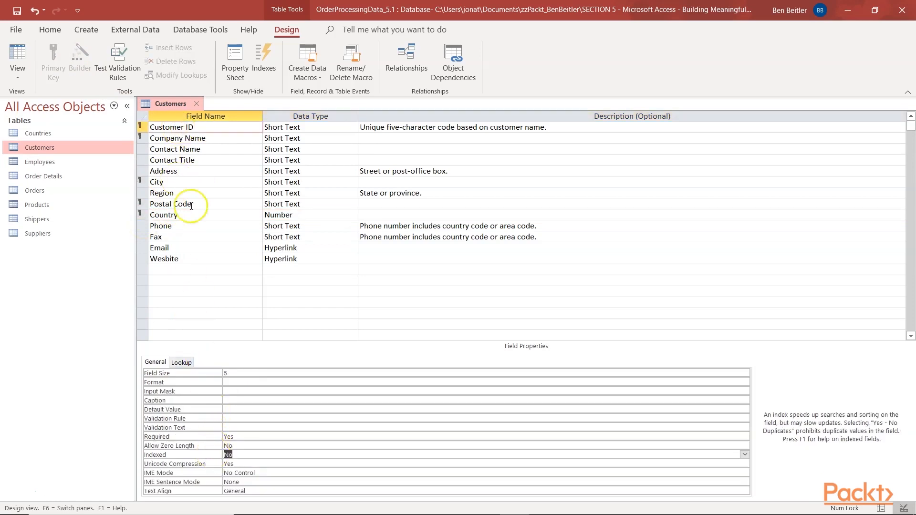
{"action": "left_click", "coordinate": [177, 137]}
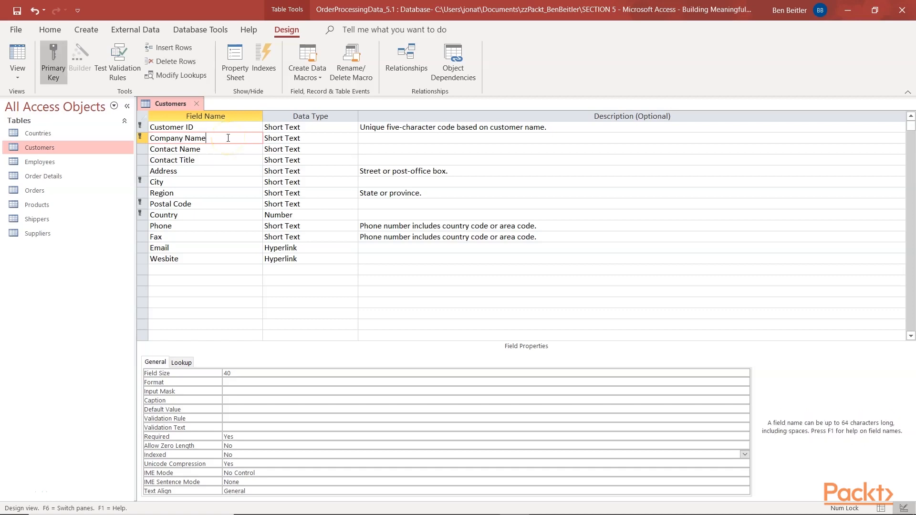
{"action": "mouse_move", "coordinate": [201, 127]}
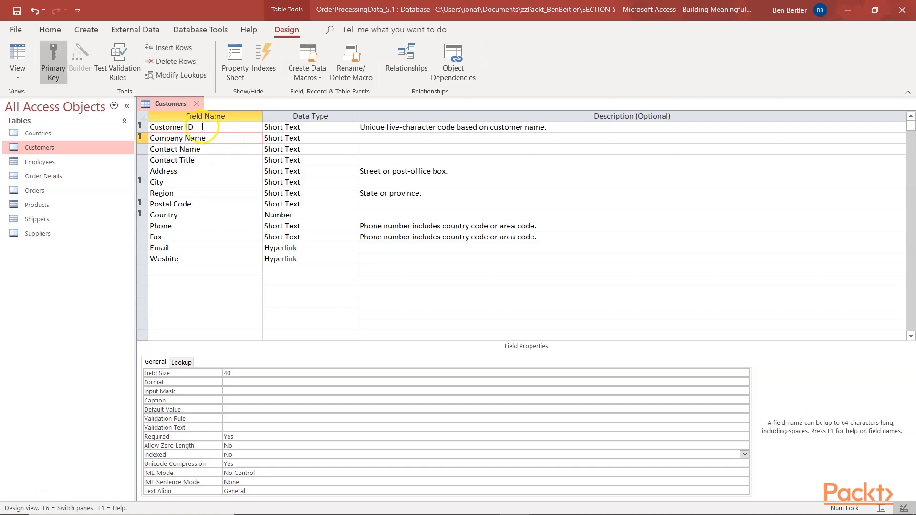
{"action": "left_click", "coordinate": [171, 127]}
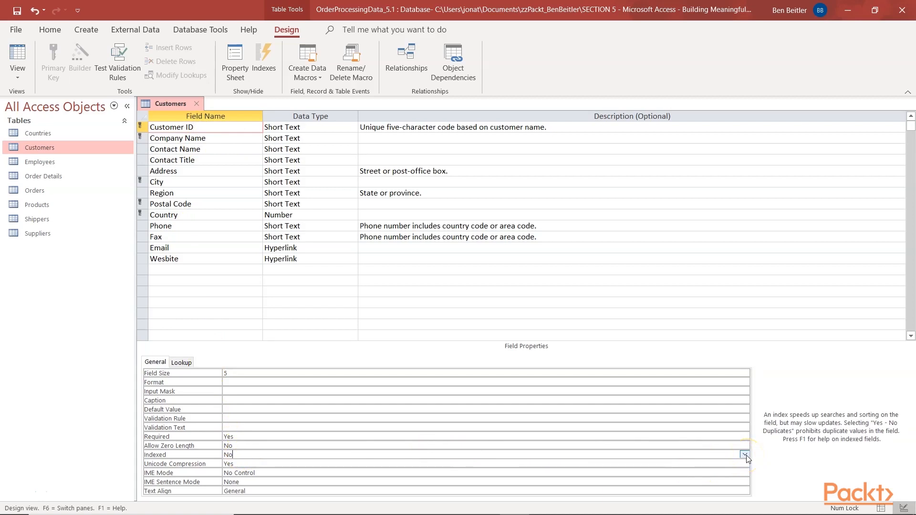
- Review the Indexed settings of Customer ID and Company Name
{"action": "left_click", "coordinate": [745, 454]}
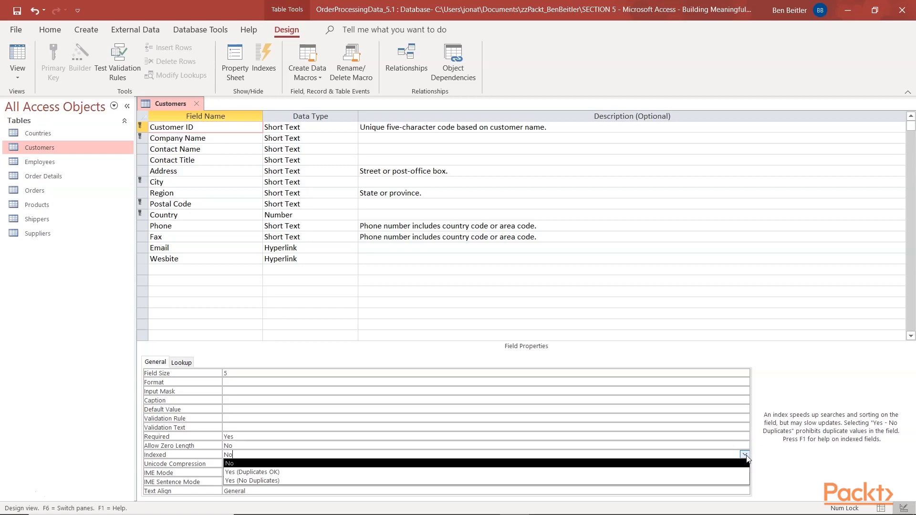
{"action": "mouse_move", "coordinate": [710, 466]}
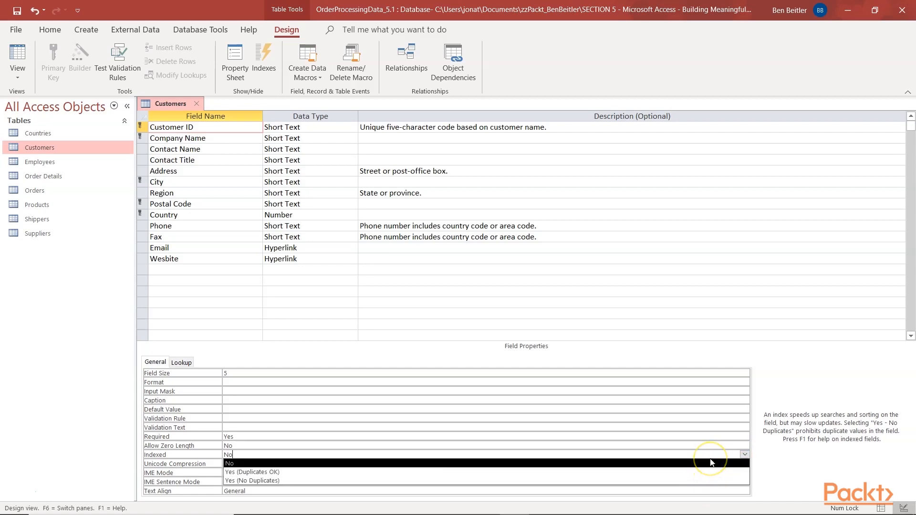
{"action": "mouse_move", "coordinate": [710, 459]}
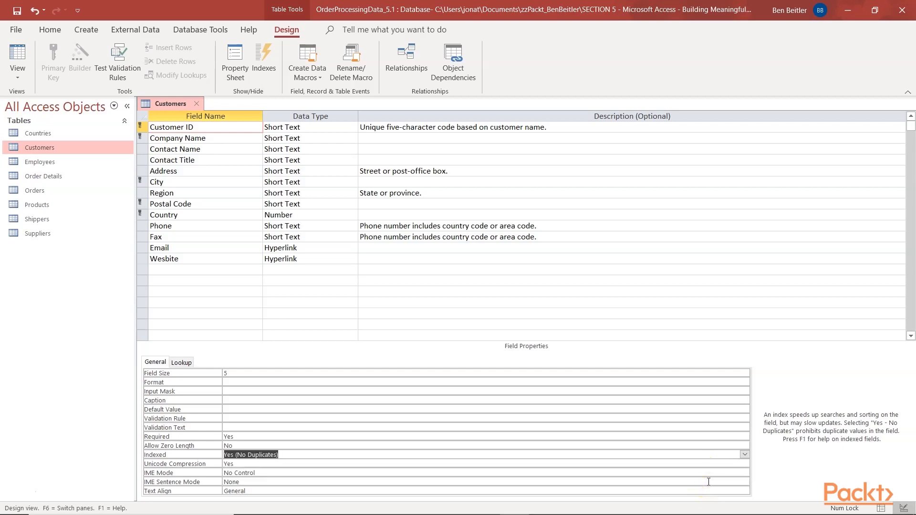
{"action": "mouse_move", "coordinate": [459, 337]}
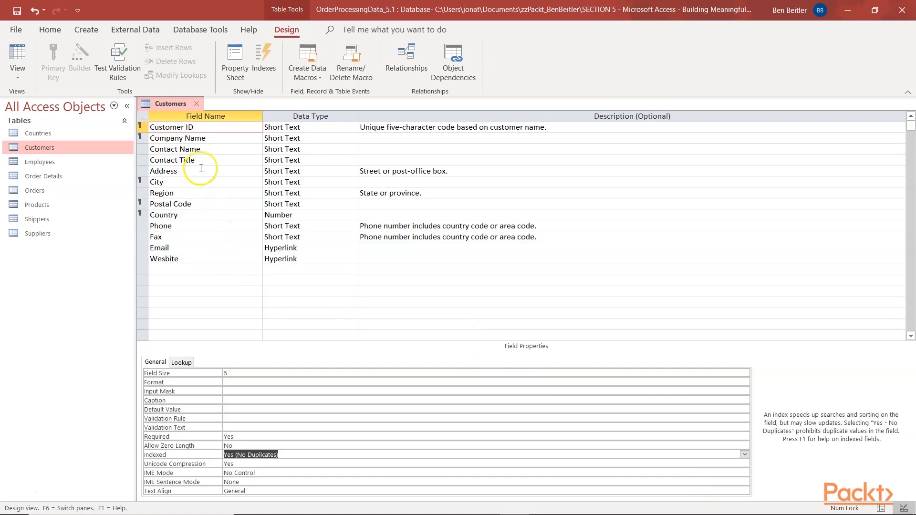
{"action": "mouse_move", "coordinate": [212, 138]}
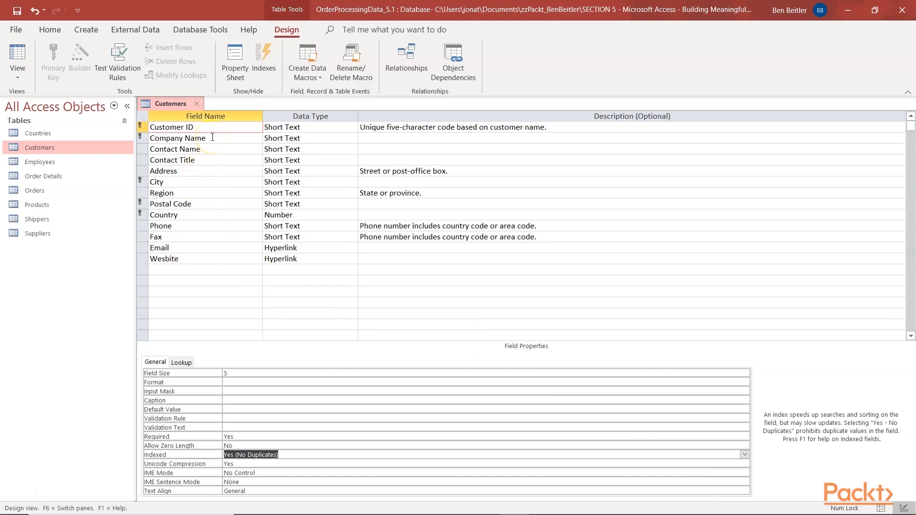
{"action": "left_click", "coordinate": [177, 138]}
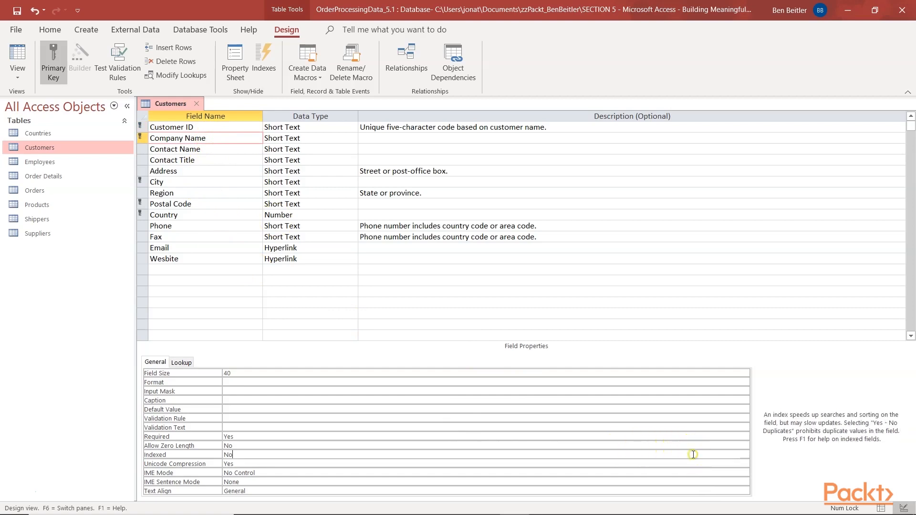
{"action": "left_click", "coordinate": [744, 454]}
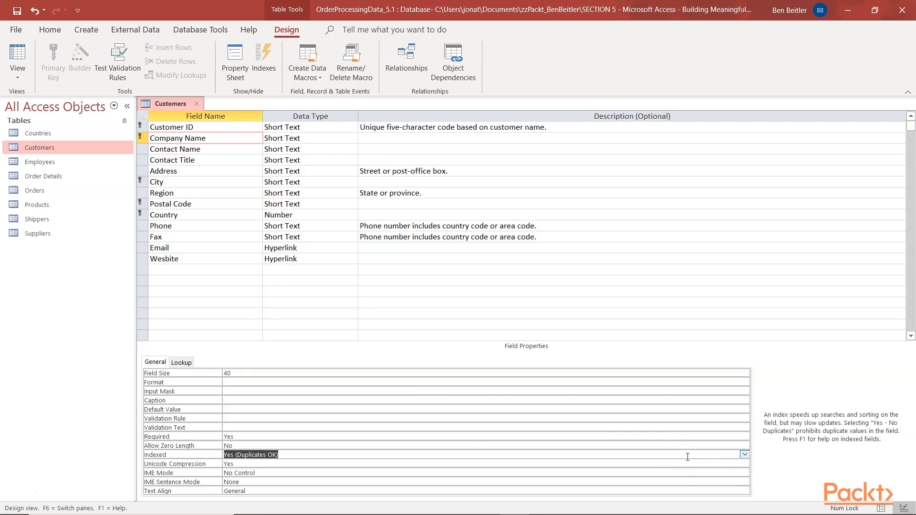
{"action": "mouse_move", "coordinate": [138, 250]}
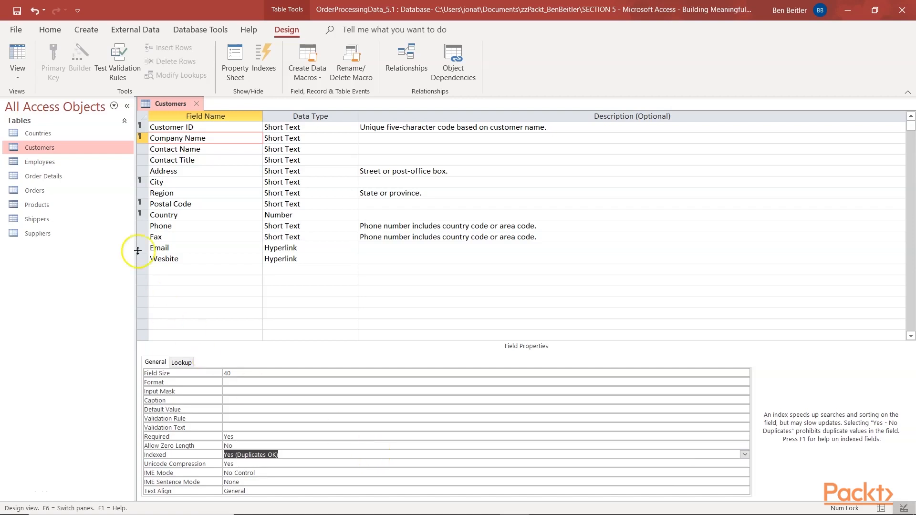
- Set City, Postal Code and Country to Indexed Yes (Duplicates OK)
{"action": "left_click", "coordinate": [156, 181]}
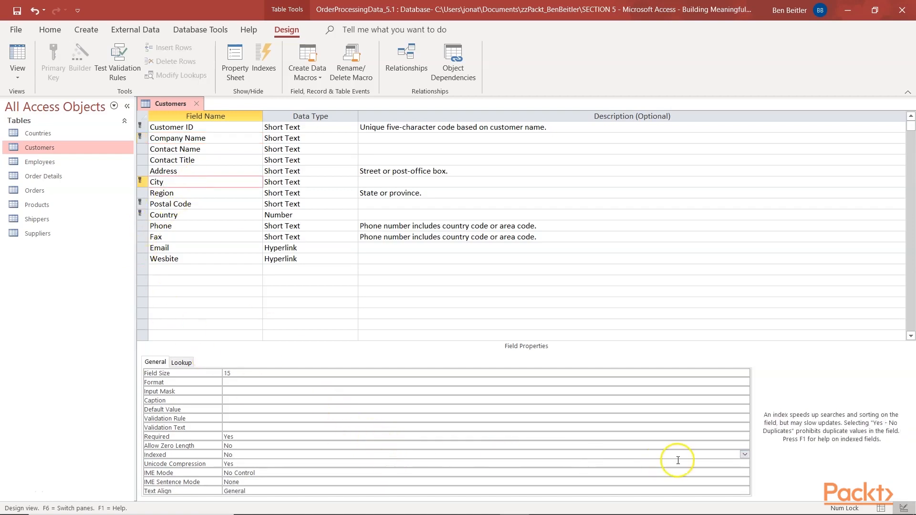
{"action": "left_click", "coordinate": [744, 454]}
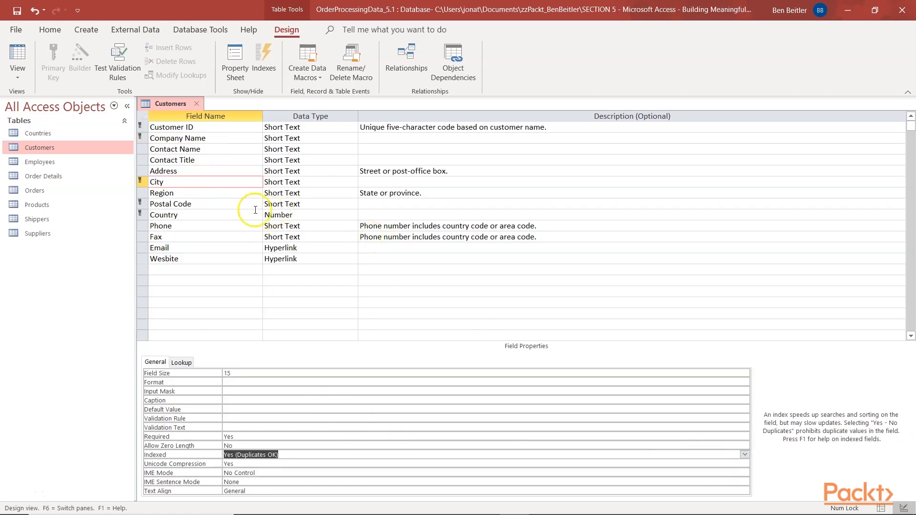
{"action": "left_click", "coordinate": [170, 203]}
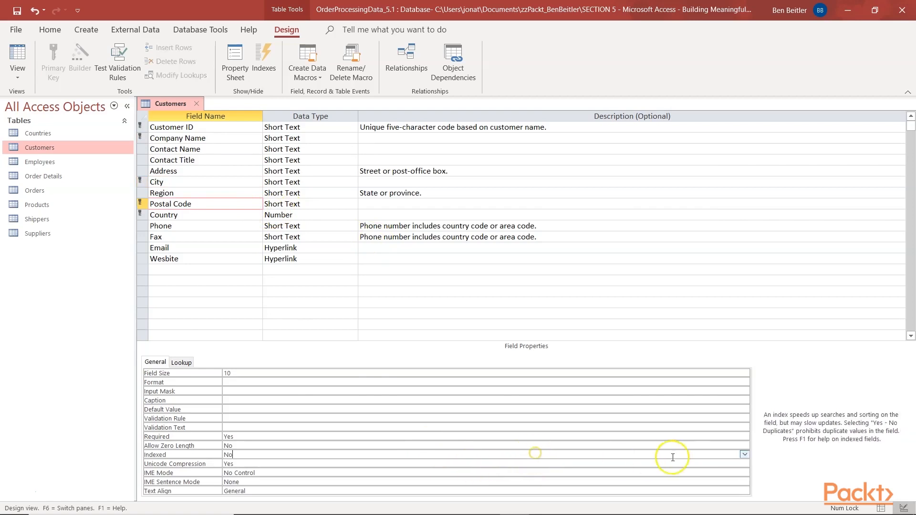
{"action": "left_click", "coordinate": [743, 454]}
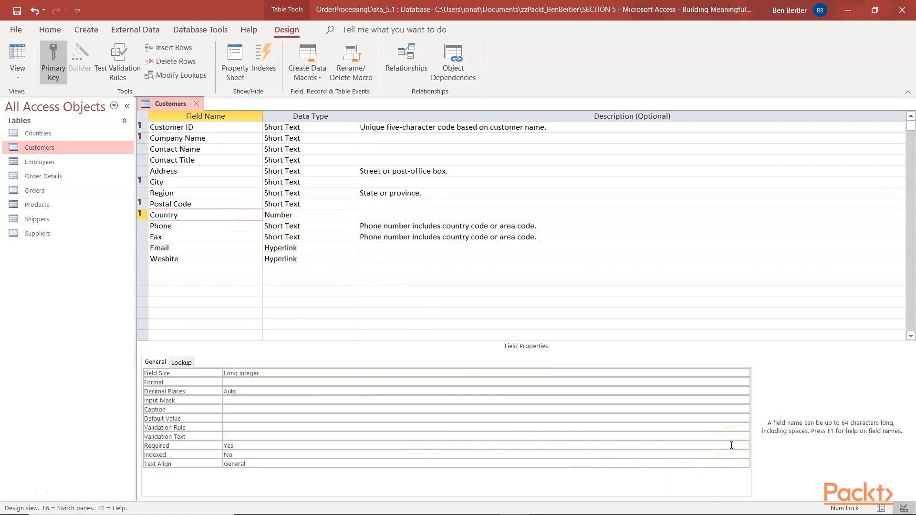
{"action": "left_click", "coordinate": [228, 454]}
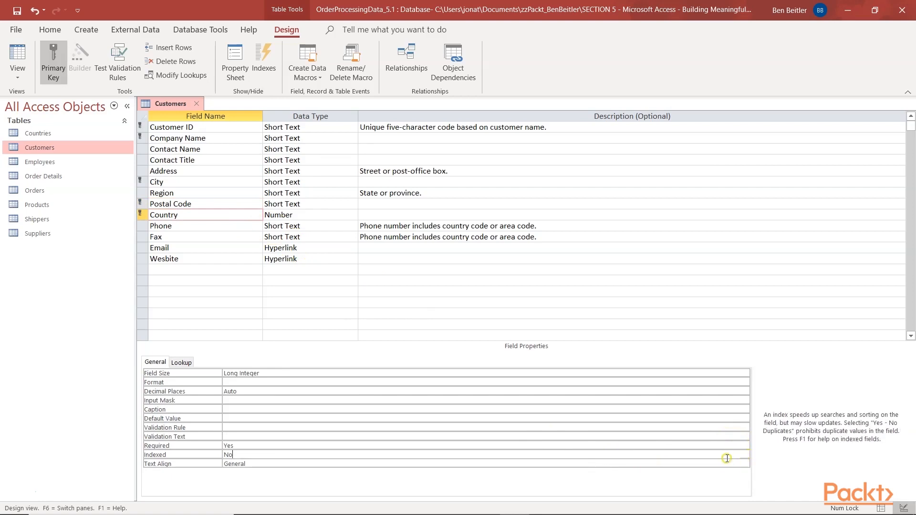
{"action": "left_click", "coordinate": [744, 454]}
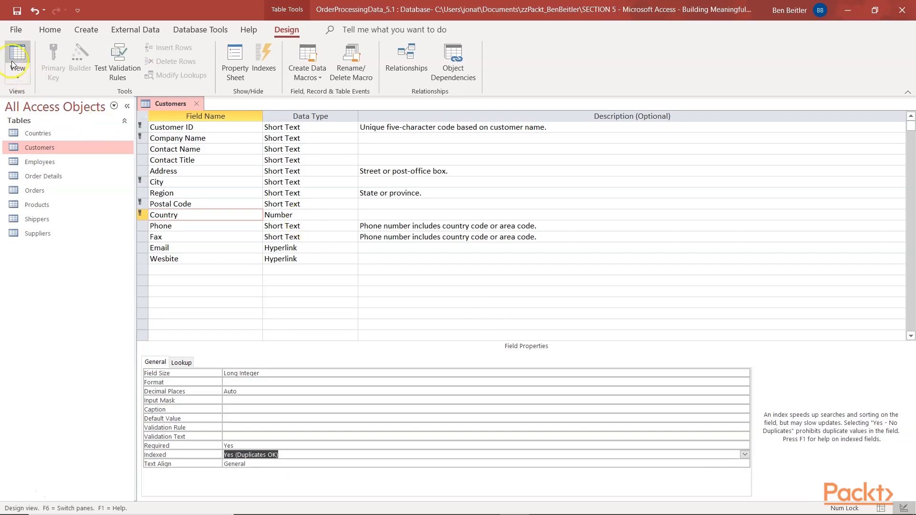
- Switch Customers to Datasheet View, saving its design changes when prompted
{"action": "left_click", "coordinate": [17, 58]}
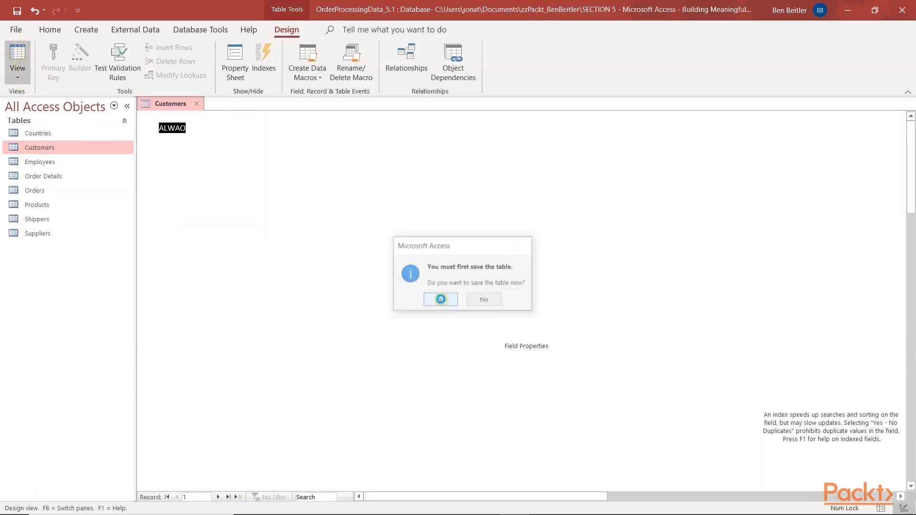
{"action": "left_click", "coordinate": [440, 299]}
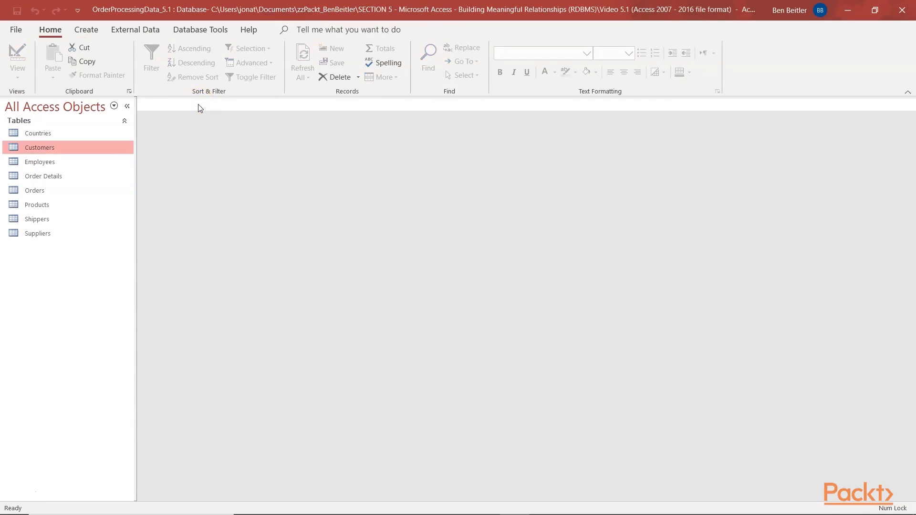
{"action": "left_click", "coordinate": [38, 133]}
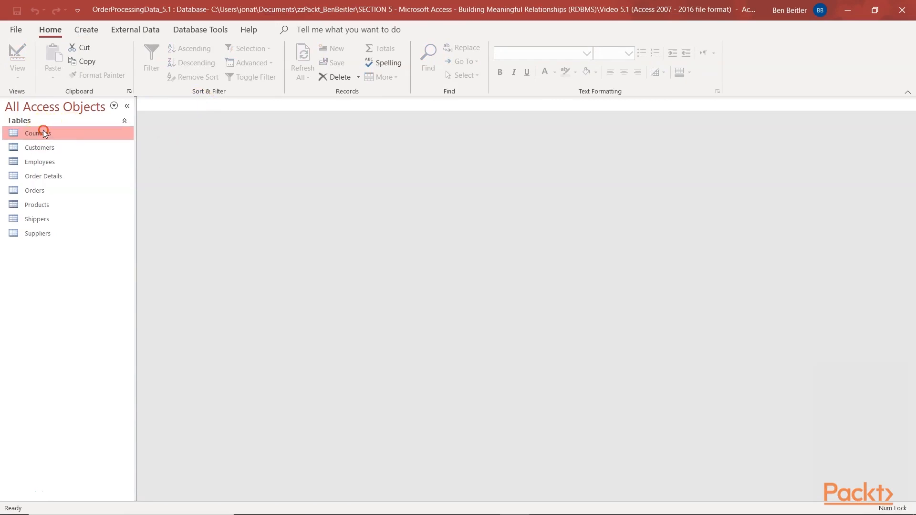
- Make CountryID the Countries primary key, save, and select its column in Datasheet View
{"action": "double_click", "coordinate": [37, 133]}
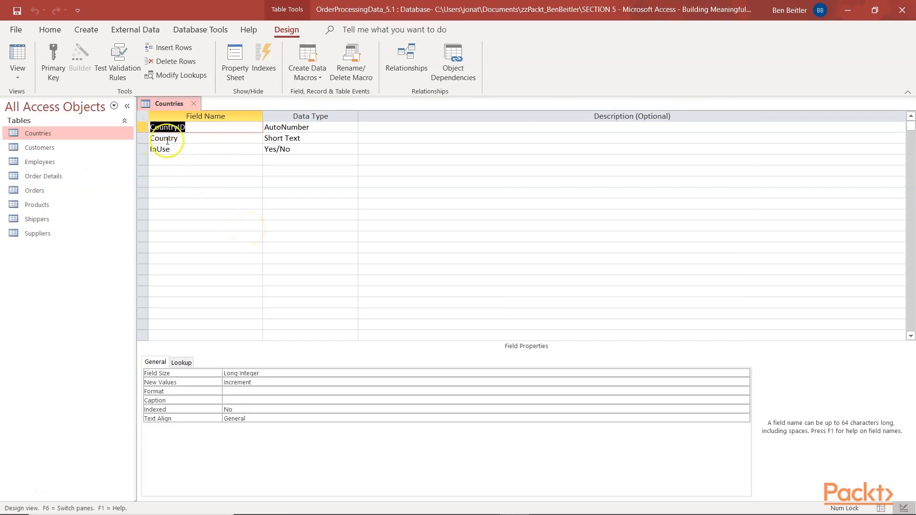
{"action": "left_click", "coordinate": [52, 59]}
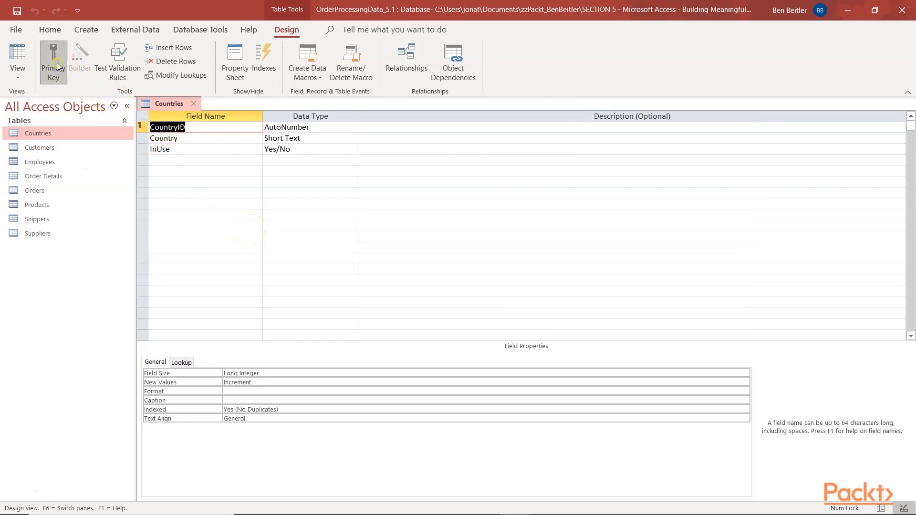
{"action": "mouse_move", "coordinate": [17, 53]}
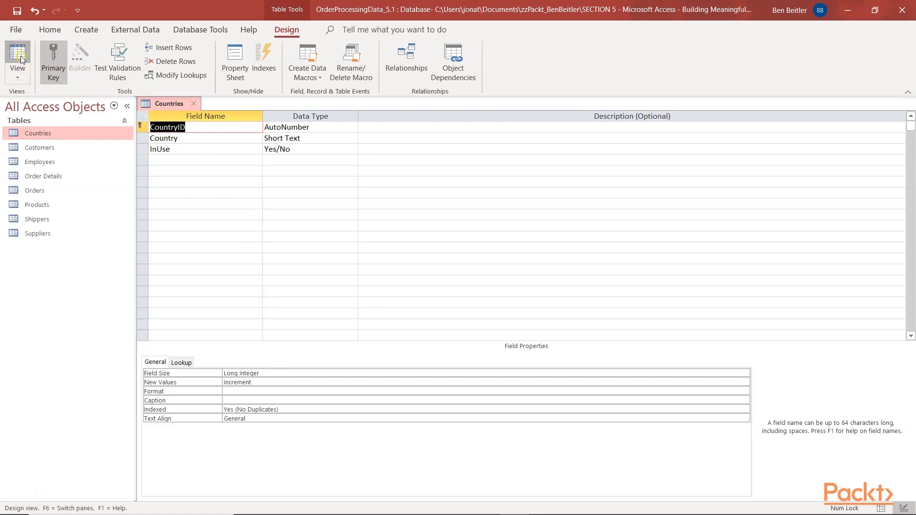
{"action": "left_click", "coordinate": [17, 56]}
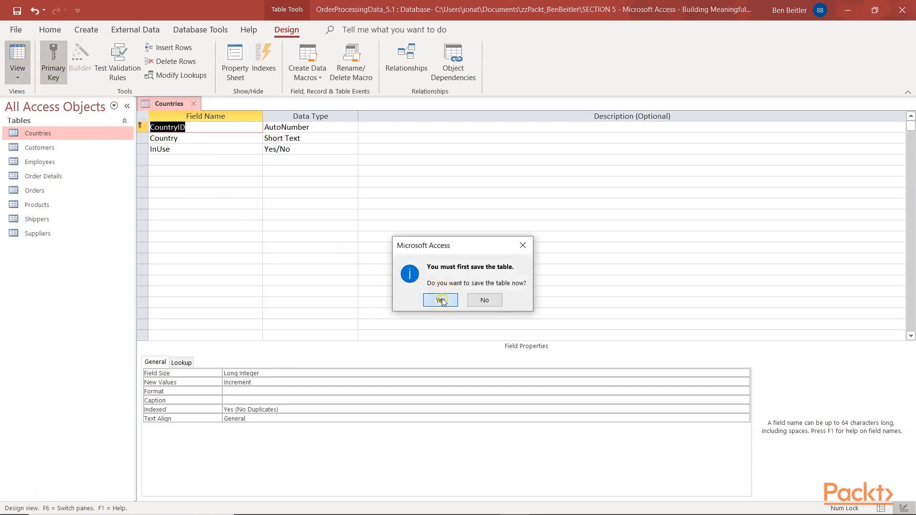
{"action": "left_click", "coordinate": [440, 300]}
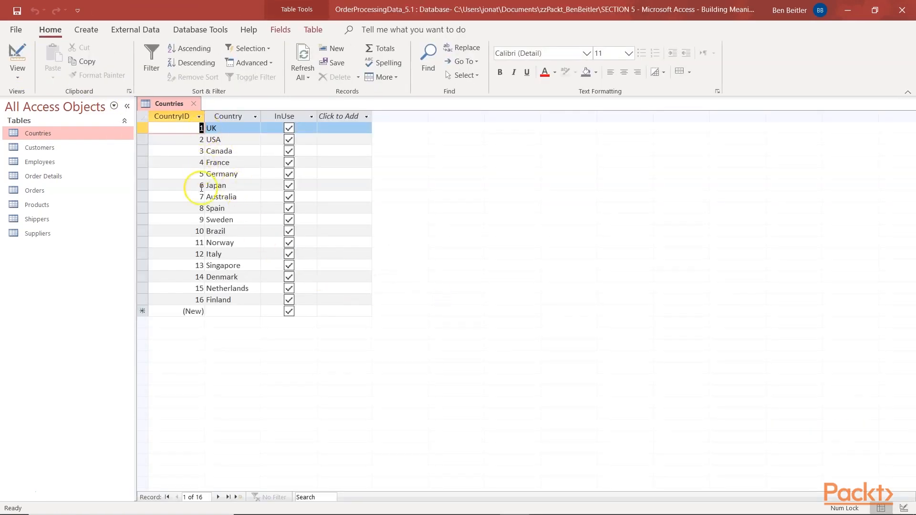
{"action": "mouse_move", "coordinate": [205, 287]}
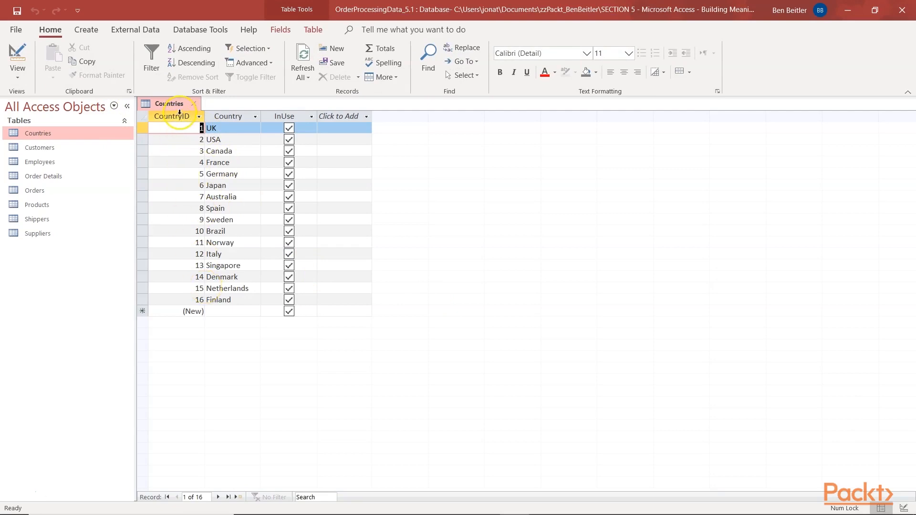
{"action": "left_click", "coordinate": [172, 115]}
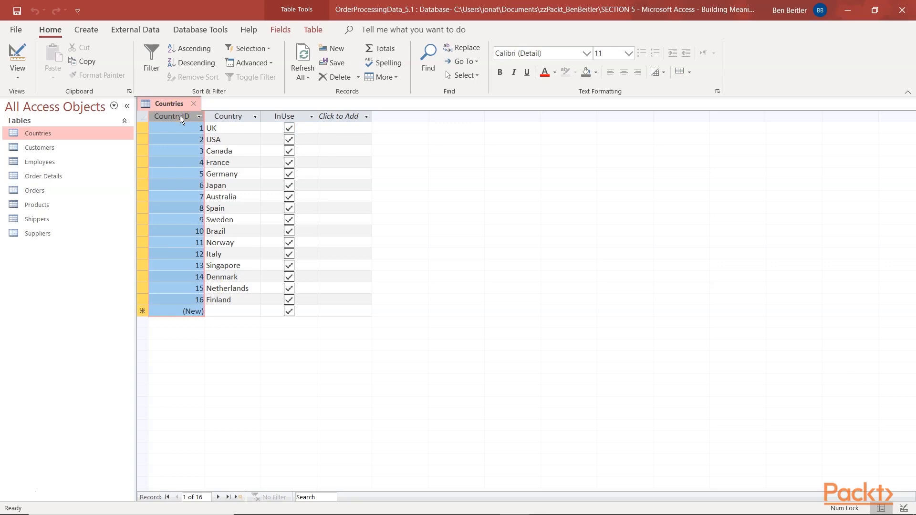
- Inspect the Customers Country field's data type, lookup Row Source and Column Widths
{"action": "double_click", "coordinate": [39, 148]}
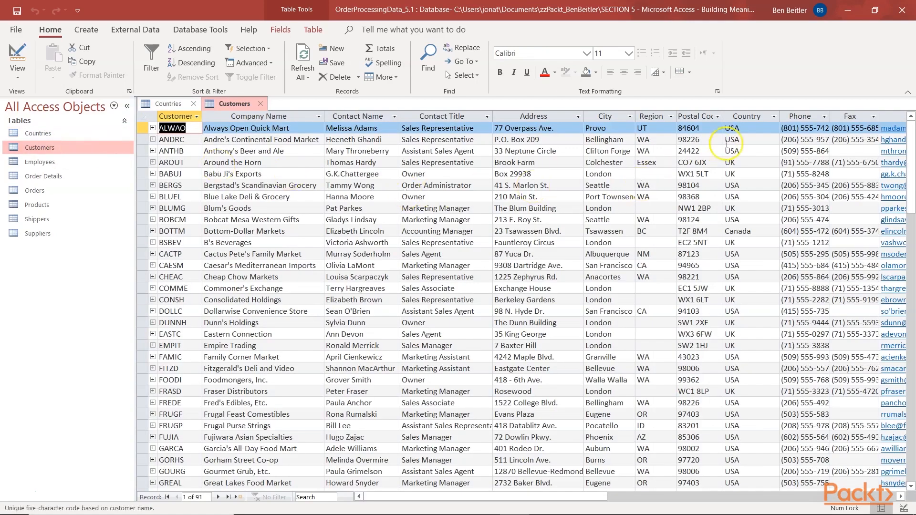
{"action": "left_click", "coordinate": [746, 116]}
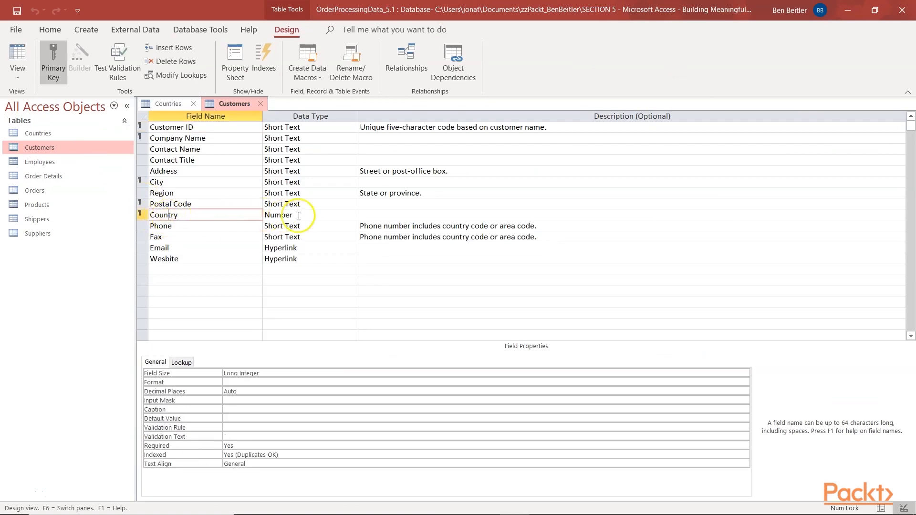
{"action": "left_click", "coordinate": [309, 214]}
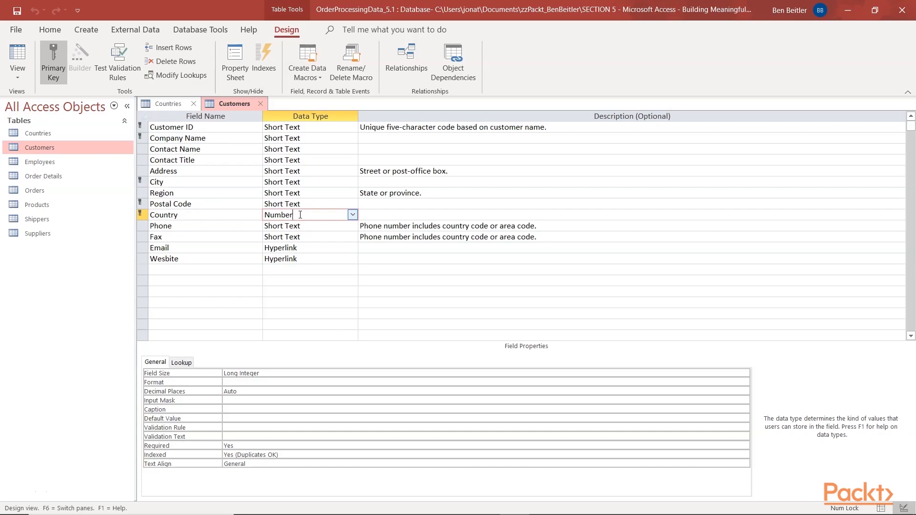
{"action": "left_click", "coordinate": [181, 362]}
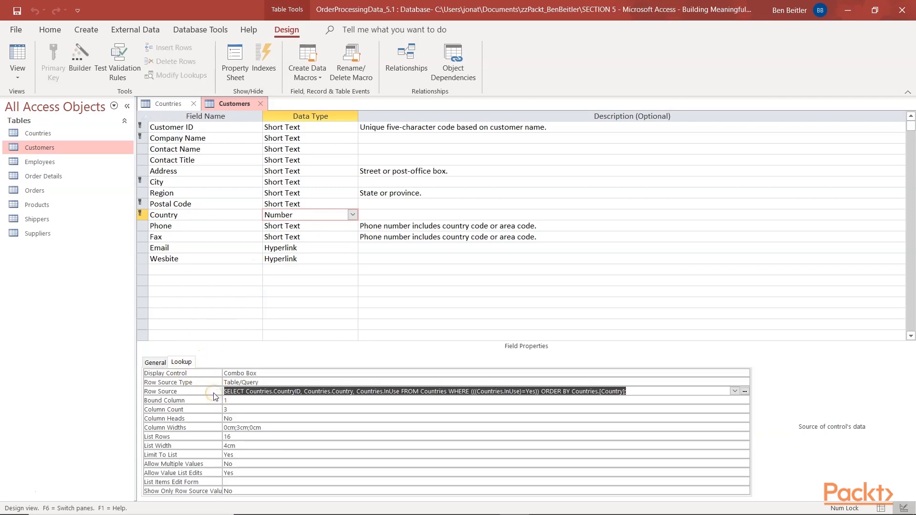
{"action": "mouse_move", "coordinate": [216, 396]}
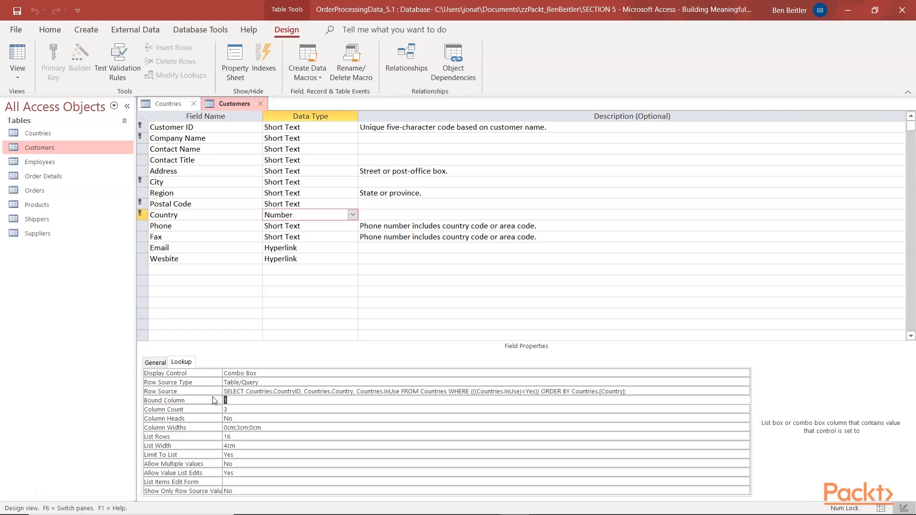
{"action": "mouse_move", "coordinate": [214, 410]}
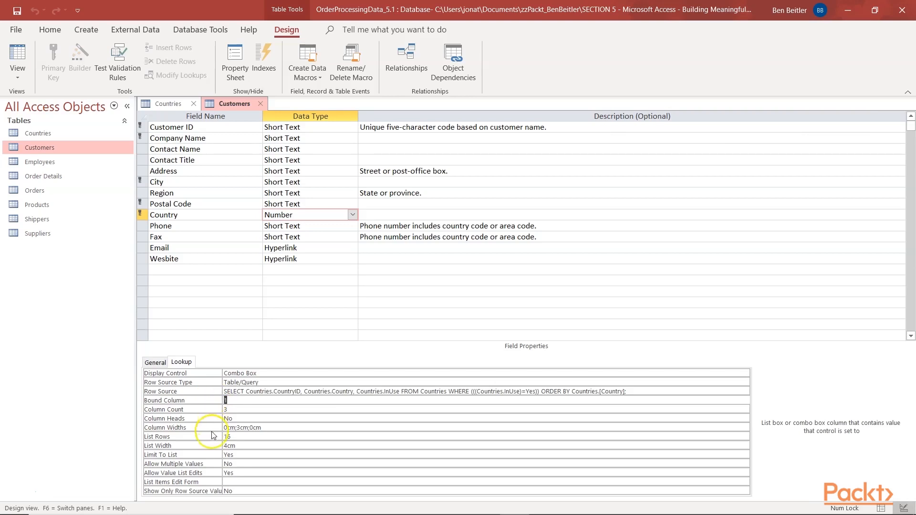
{"action": "left_click", "coordinate": [242, 427]}
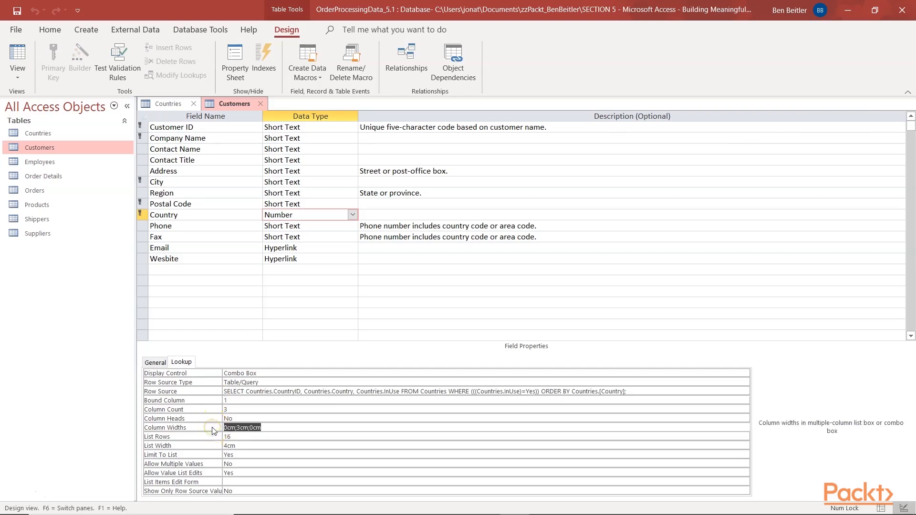
{"action": "left_click", "coordinate": [240, 427]}
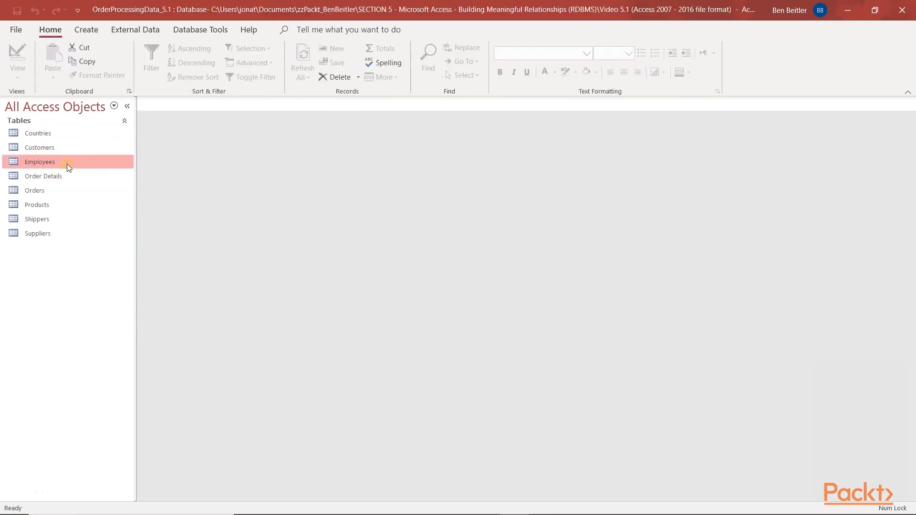
- Open Employees in Design view, set an employee field to indexed, and save
{"action": "double_click", "coordinate": [40, 162]}
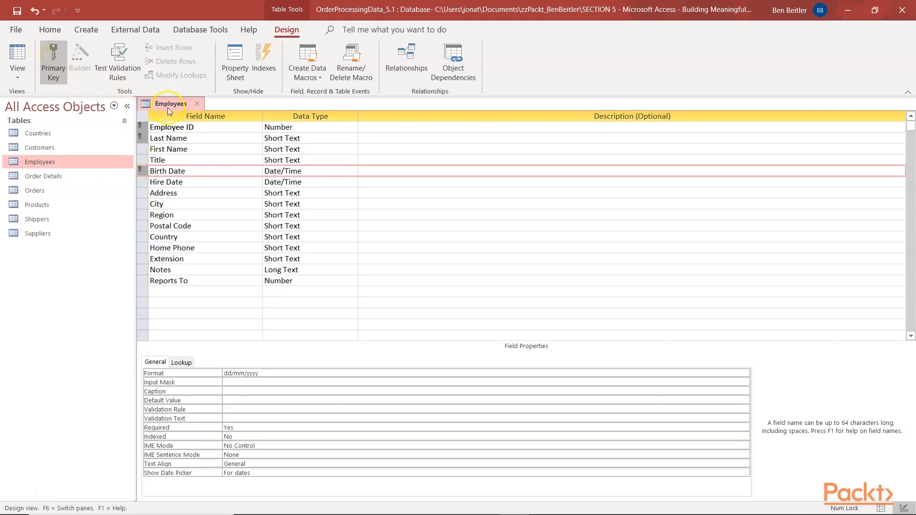
{"action": "left_click", "coordinate": [171, 127]}
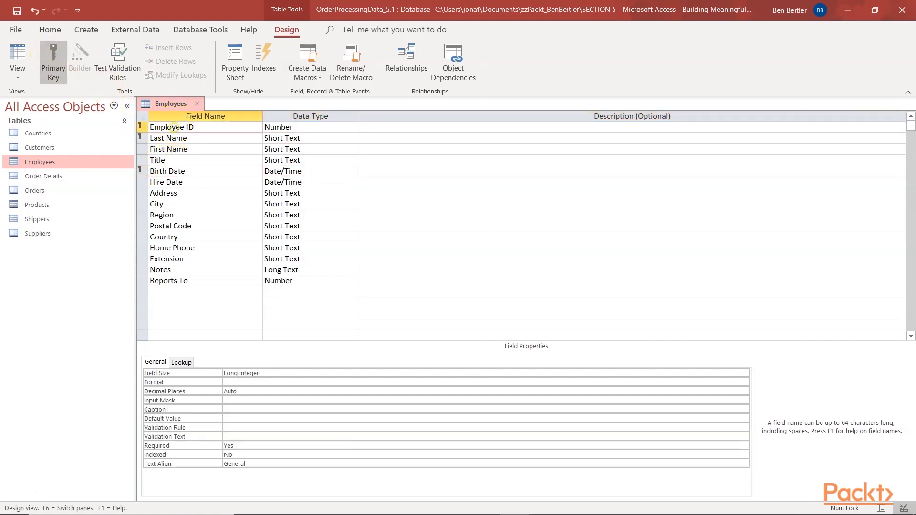
{"action": "left_click", "coordinate": [455, 454]}
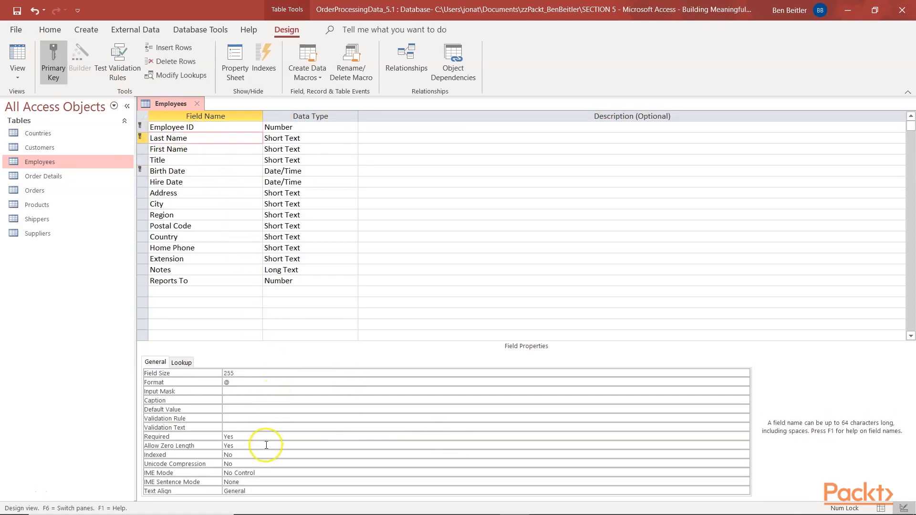
{"action": "left_click", "coordinate": [167, 171]}
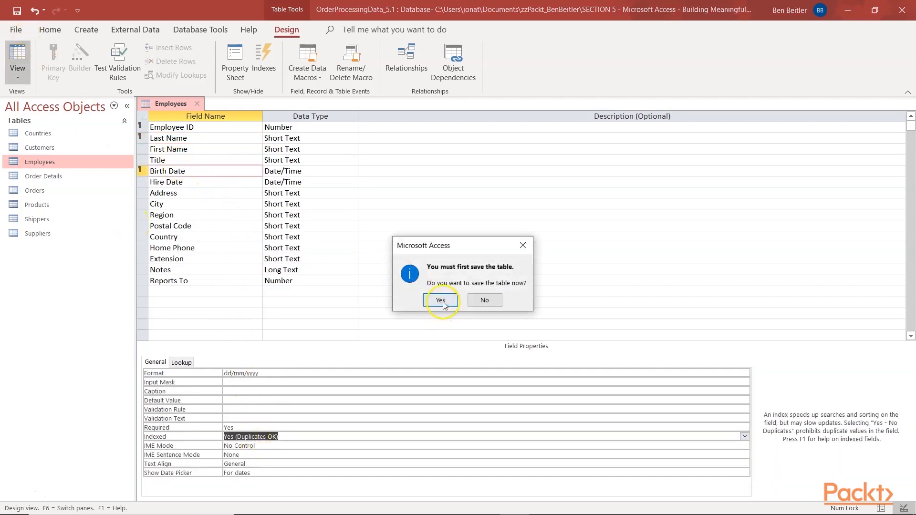
{"action": "left_click", "coordinate": [440, 300]}
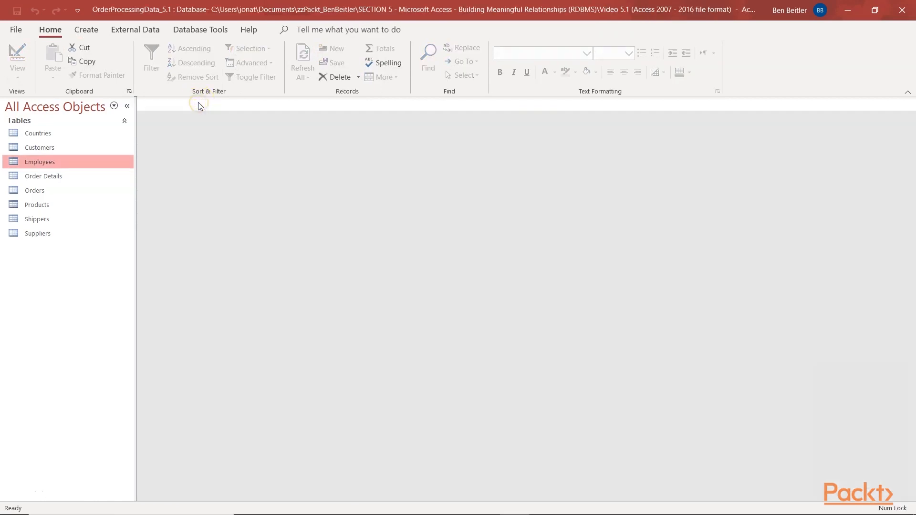
- Open Orders in Design View and make its first five fields a combined primary key
{"action": "right_click", "coordinate": [34, 190]}
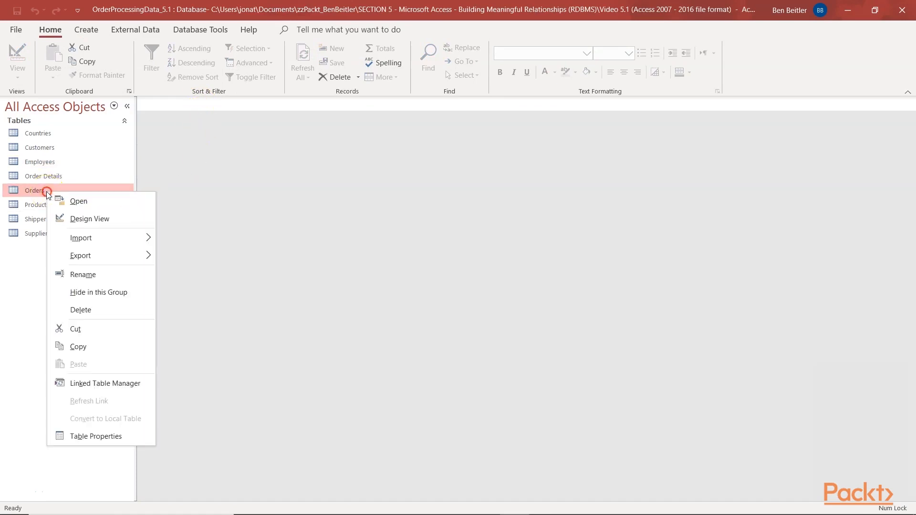
{"action": "left_click", "coordinate": [90, 219]}
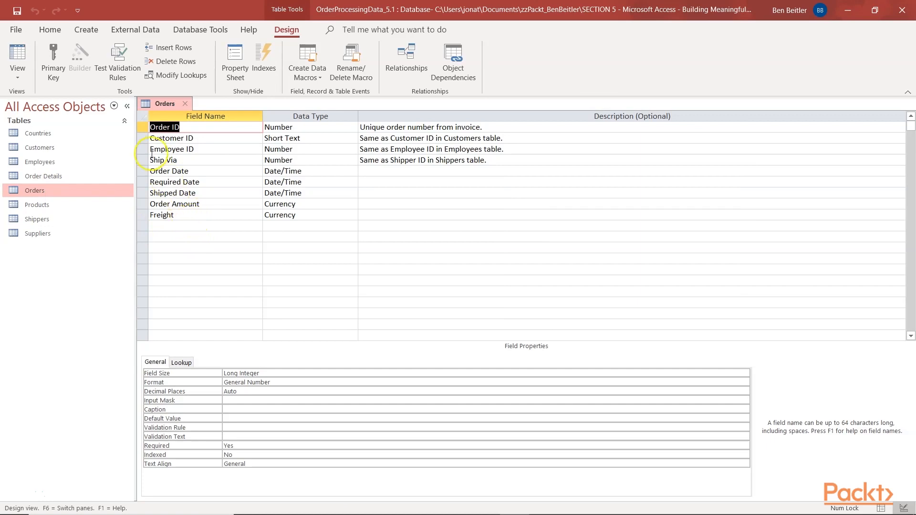
{"action": "left_click", "coordinate": [171, 138]}
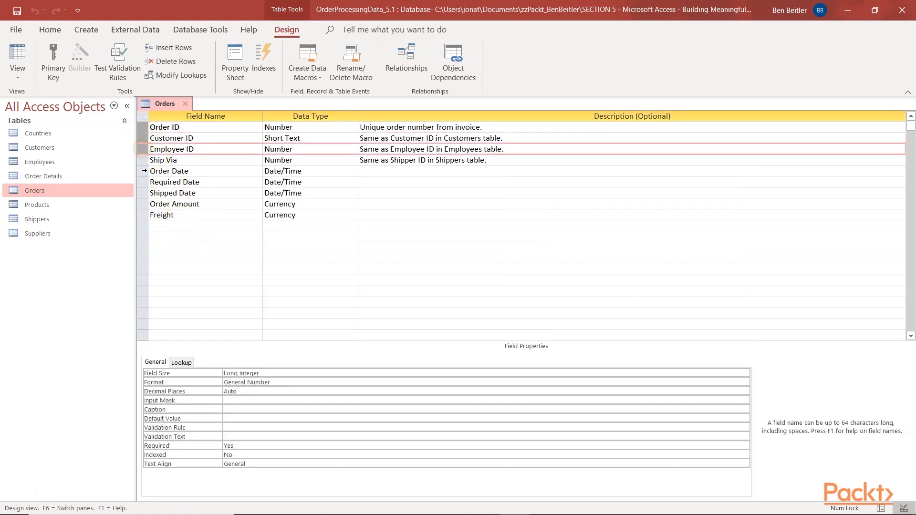
{"action": "left_click", "coordinate": [174, 204]}
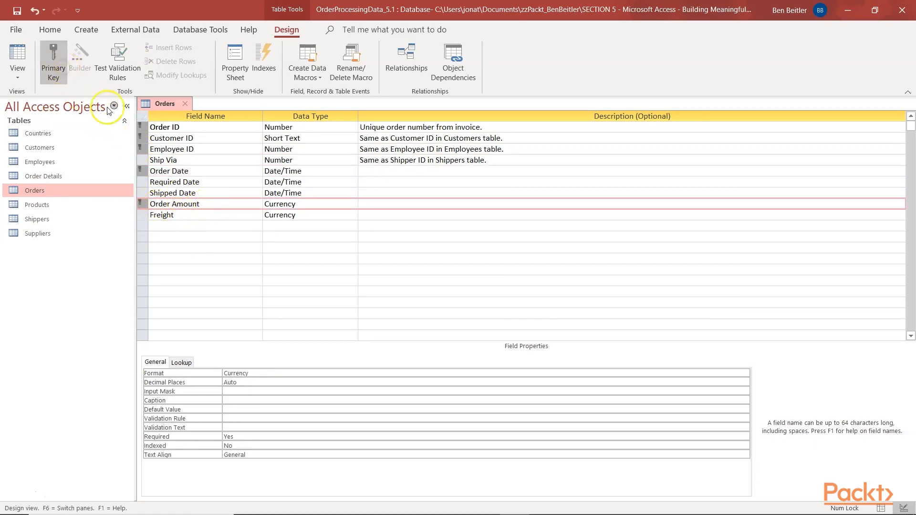
- Index Order ID as Yes (No Duplicates); Employee ID, Order Date, Order Amount as Yes (Duplicates OK)
{"action": "left_click", "coordinate": [164, 127]}
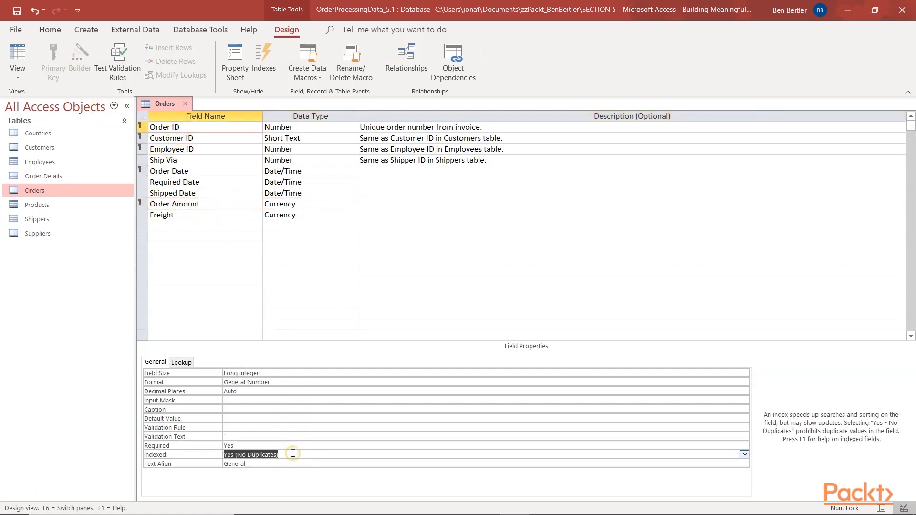
{"action": "left_click", "coordinate": [172, 138]}
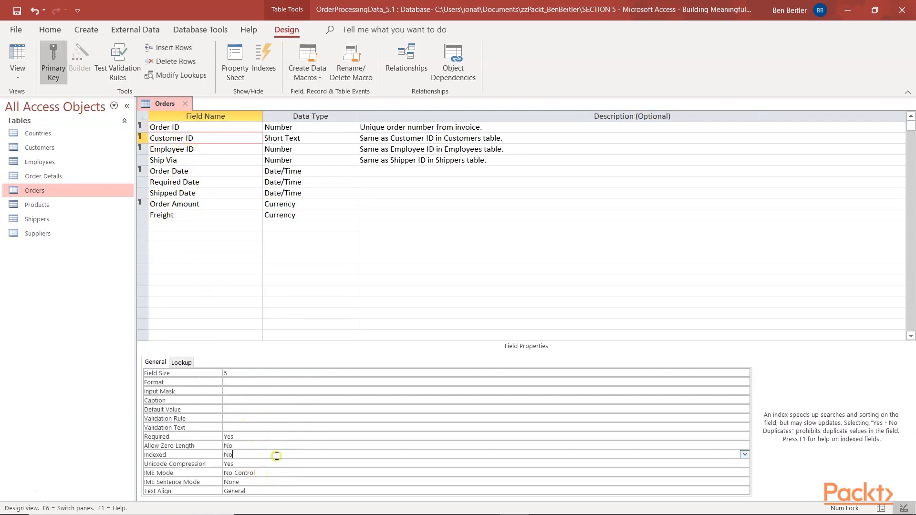
{"action": "left_click", "coordinate": [171, 148]}
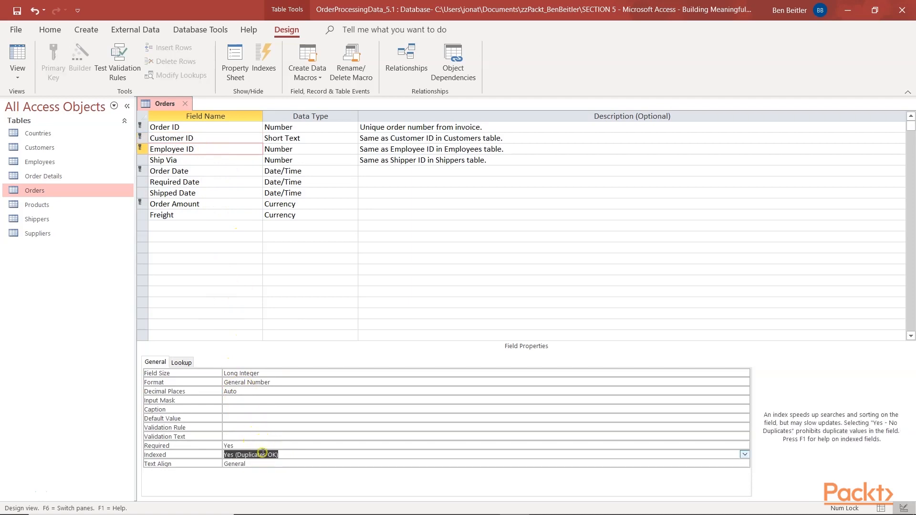
{"action": "left_click", "coordinate": [170, 171]}
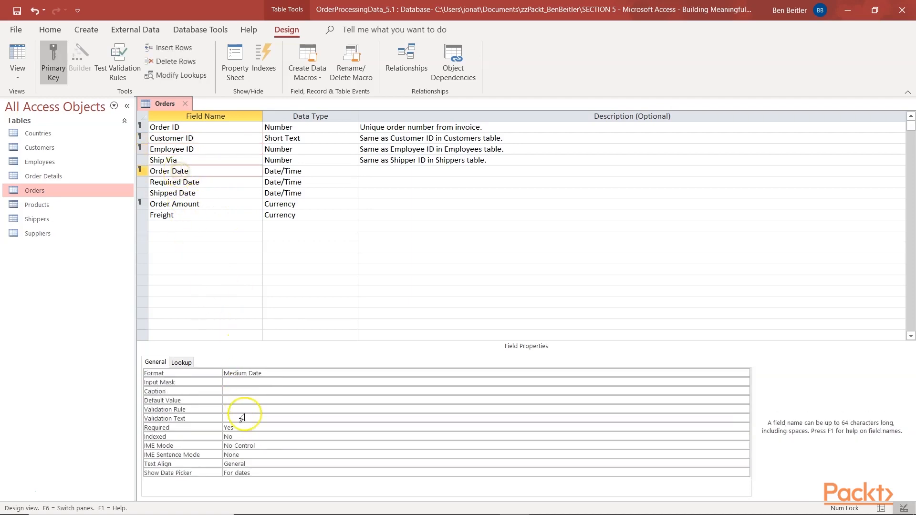
{"action": "left_click", "coordinate": [251, 437]}
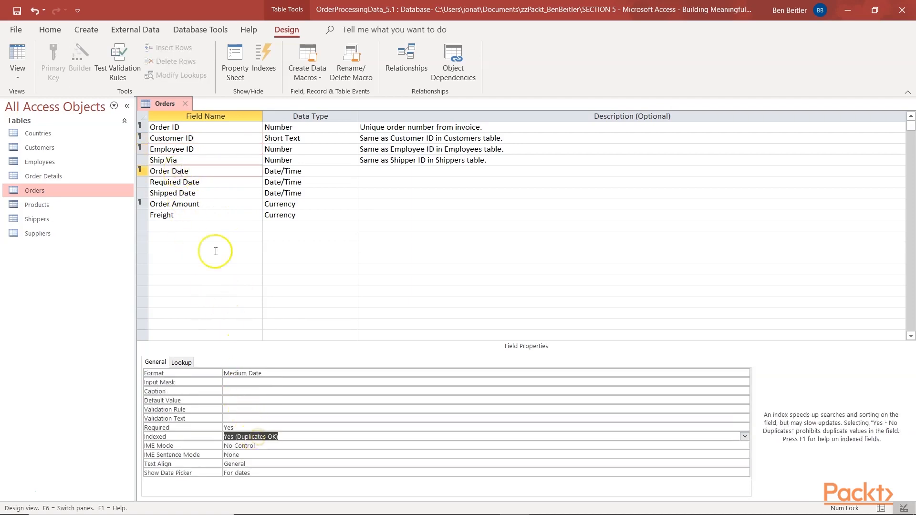
{"action": "left_click", "coordinate": [174, 204]}
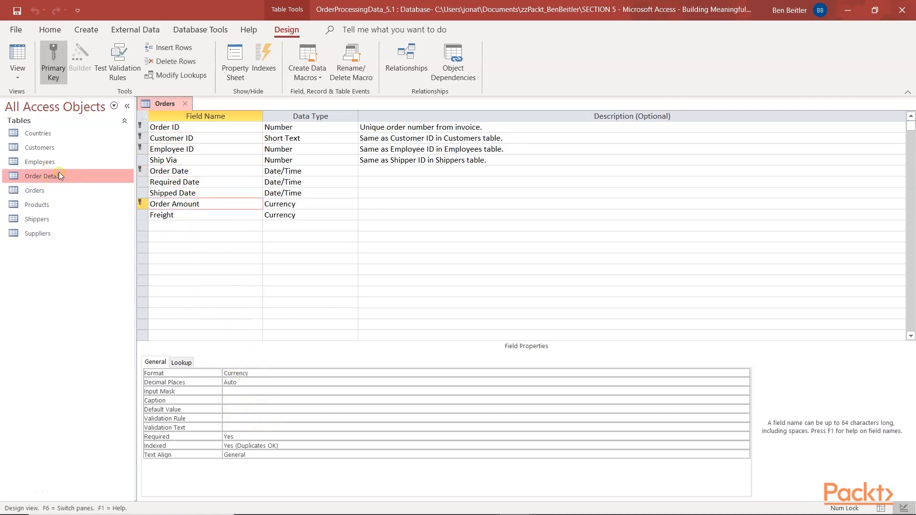
- Index Order Details' Product ID with duplicates allowed, save, and view its 2,796 records
{"action": "double_click", "coordinate": [43, 176]}
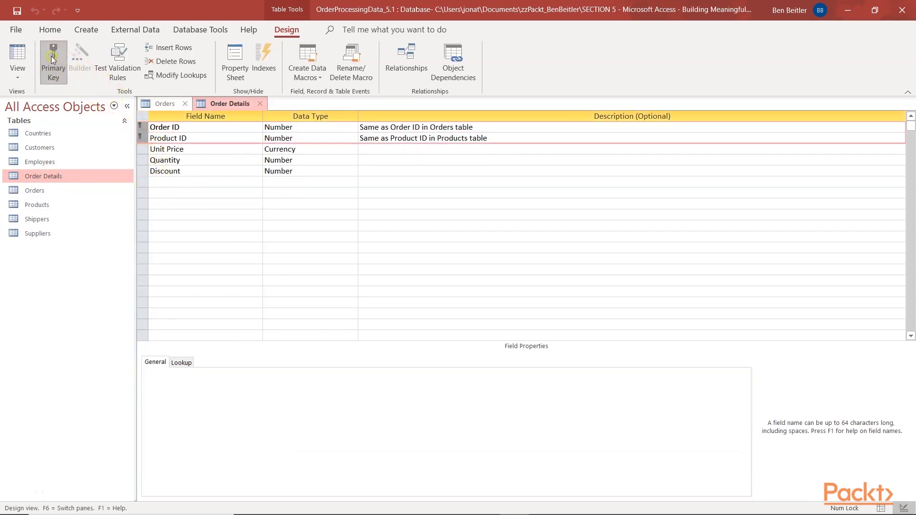
{"action": "left_click", "coordinate": [164, 127]}
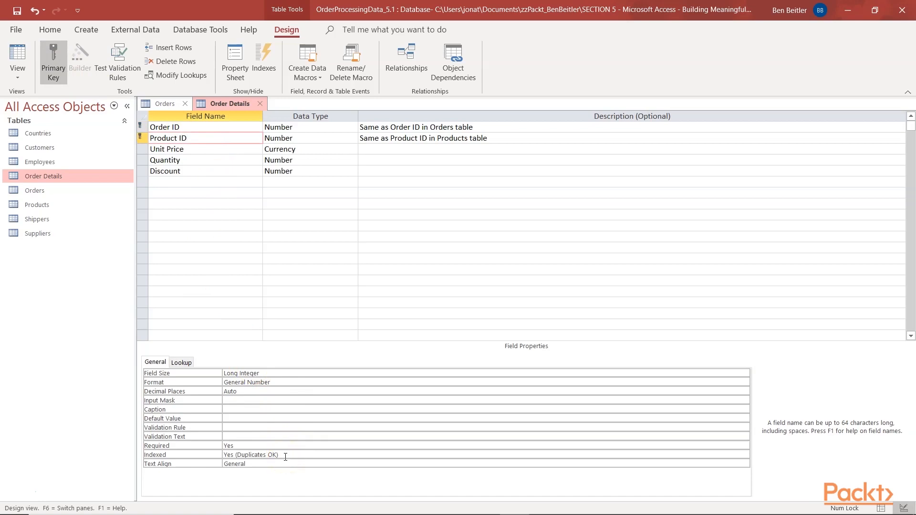
{"action": "left_click", "coordinate": [187, 138]}
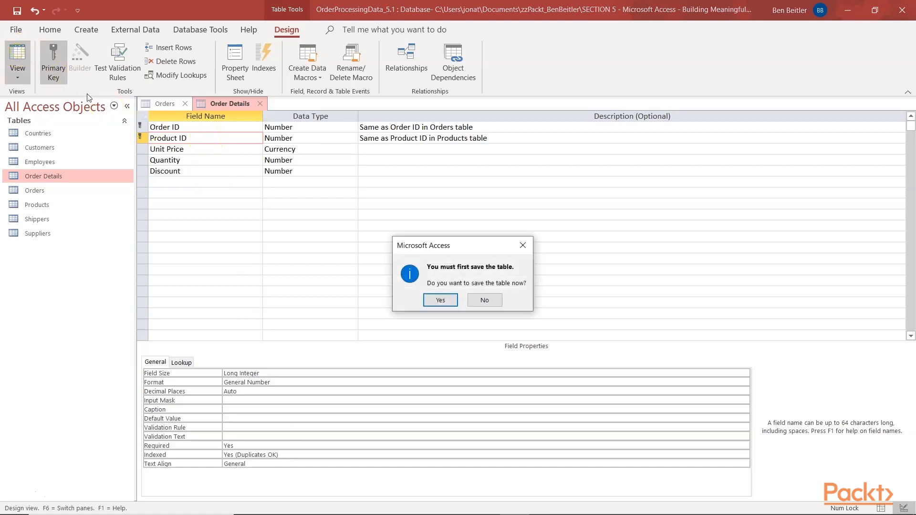
{"action": "left_click", "coordinate": [440, 299]}
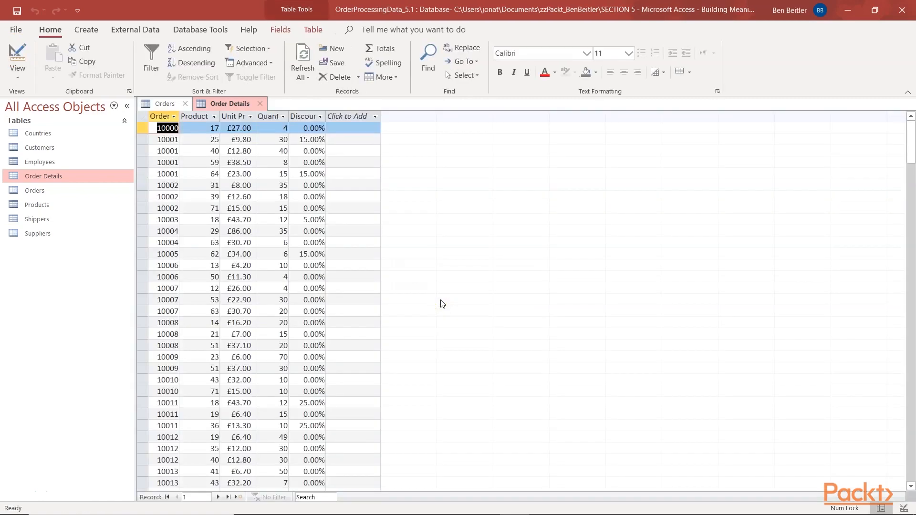
{"action": "left_click", "coordinate": [229, 104]}
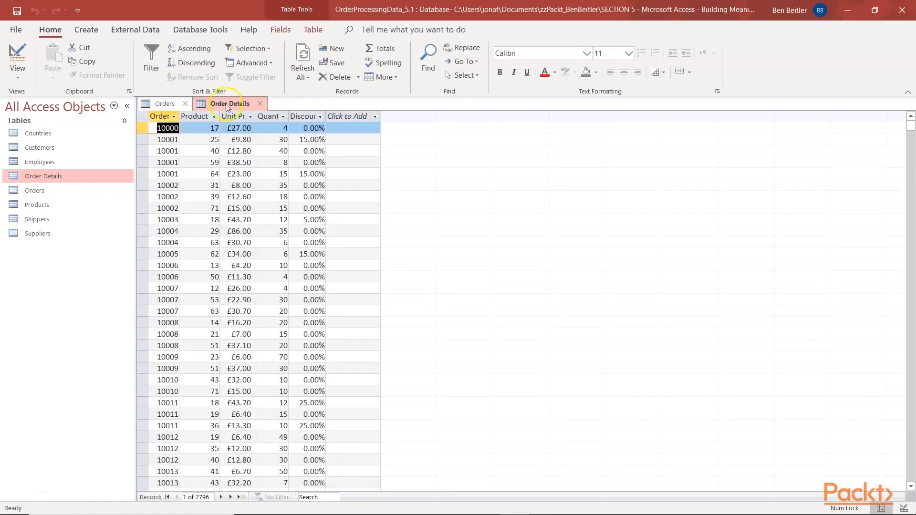
- Open Customers in Design View and inspect the PrimaryKey, Company Name and Country indexes
{"action": "right_click", "coordinate": [39, 147]}
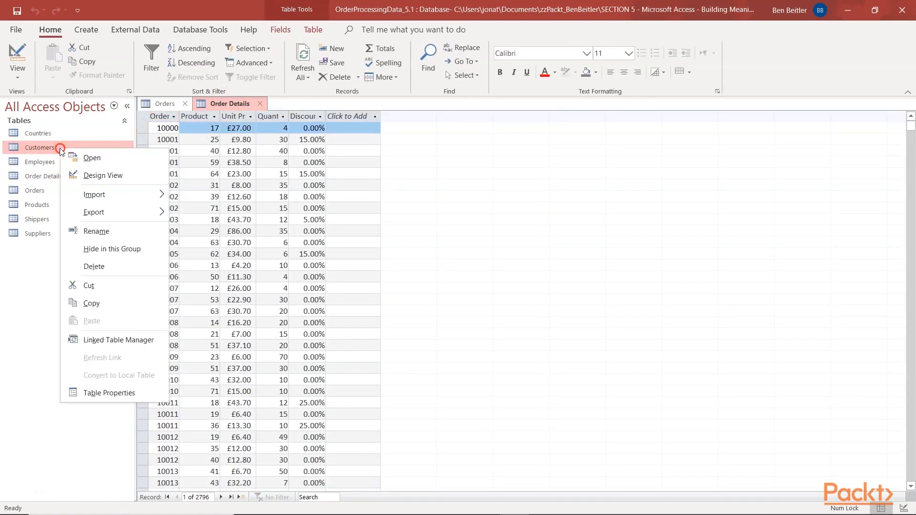
{"action": "left_click", "coordinate": [103, 175]}
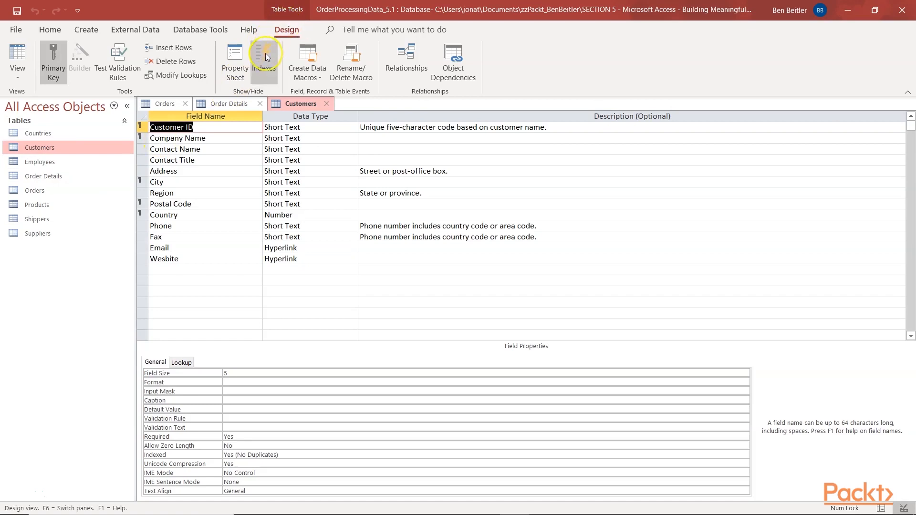
{"action": "left_click", "coordinate": [265, 57]}
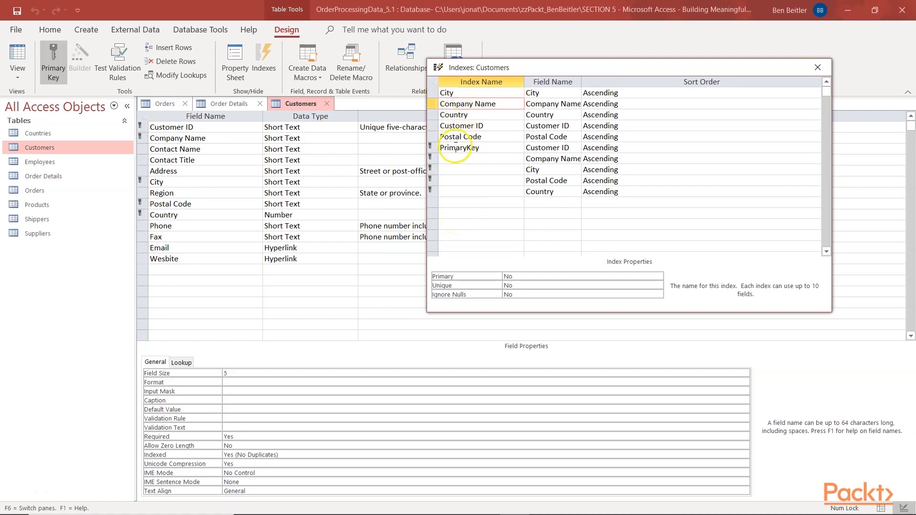
{"action": "left_click", "coordinate": [468, 159]}
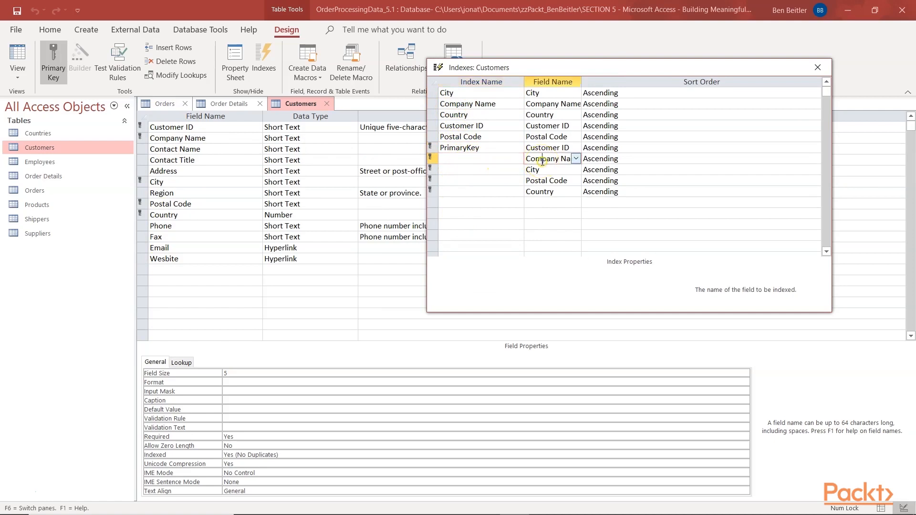
{"action": "left_click", "coordinate": [461, 148]}
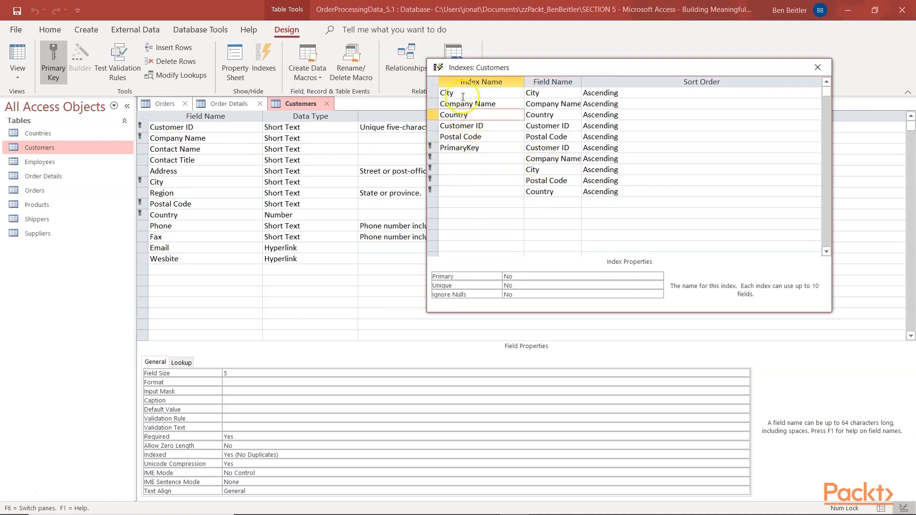
{"action": "left_click", "coordinate": [461, 93]}
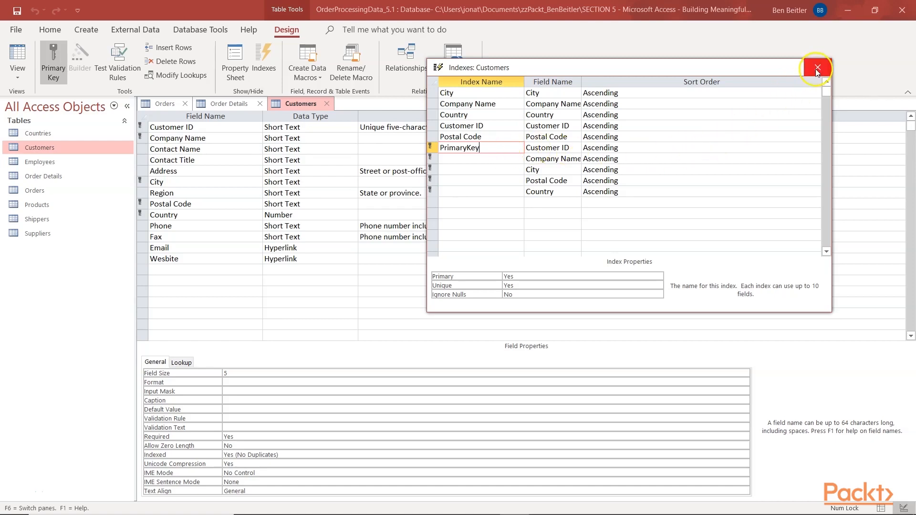
- Close the Indexes window and the Customers, Order Details and Orders tables
{"action": "left_click", "coordinate": [816, 68]}
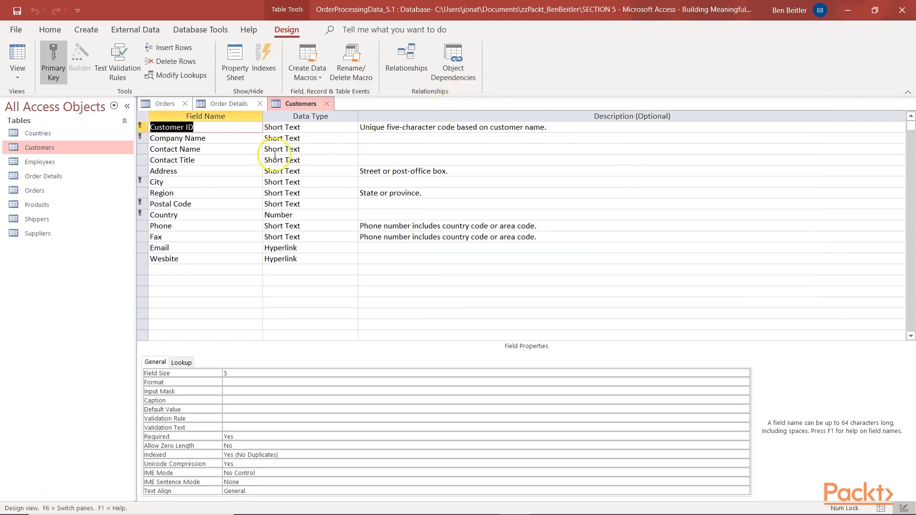
{"action": "left_click", "coordinate": [226, 104]}
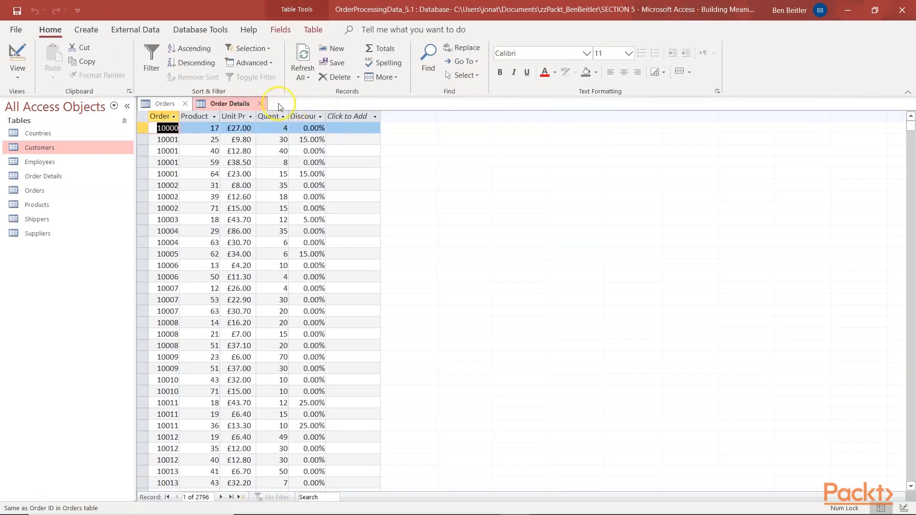
{"action": "left_click", "coordinate": [164, 103]}
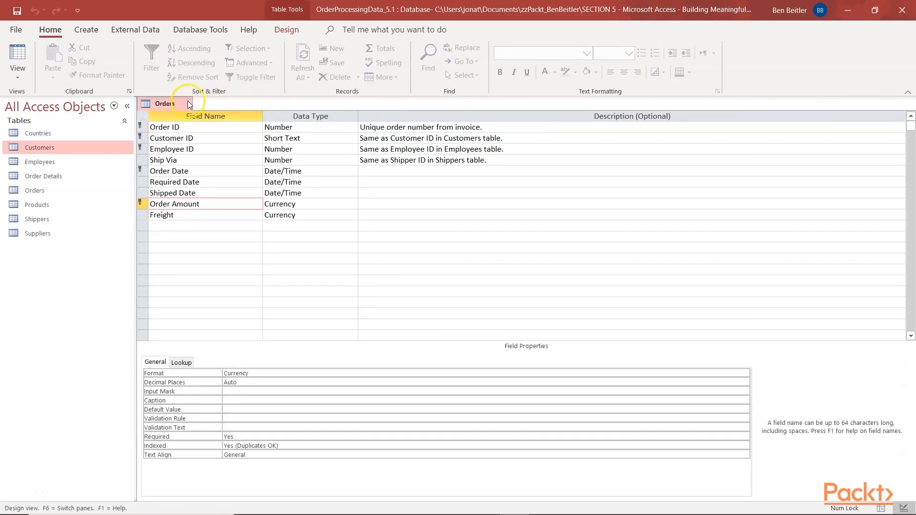
{"action": "left_click", "coordinate": [204, 103]}
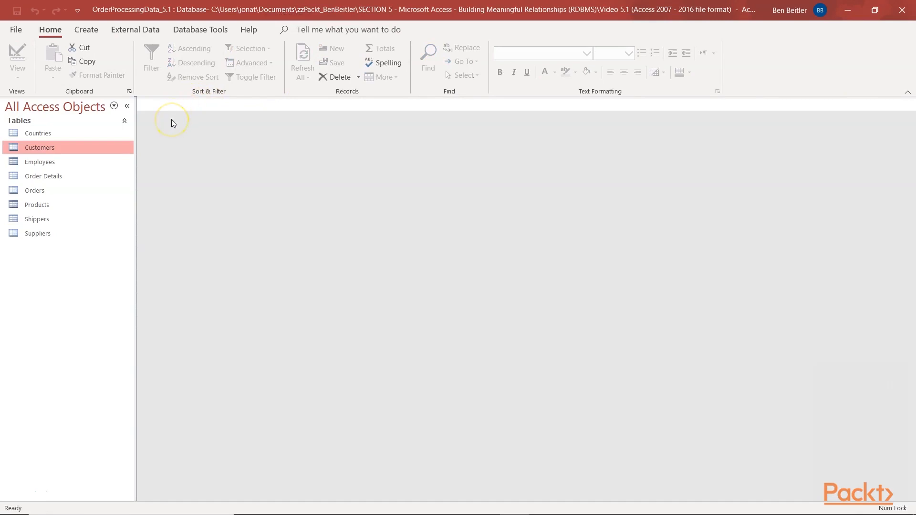